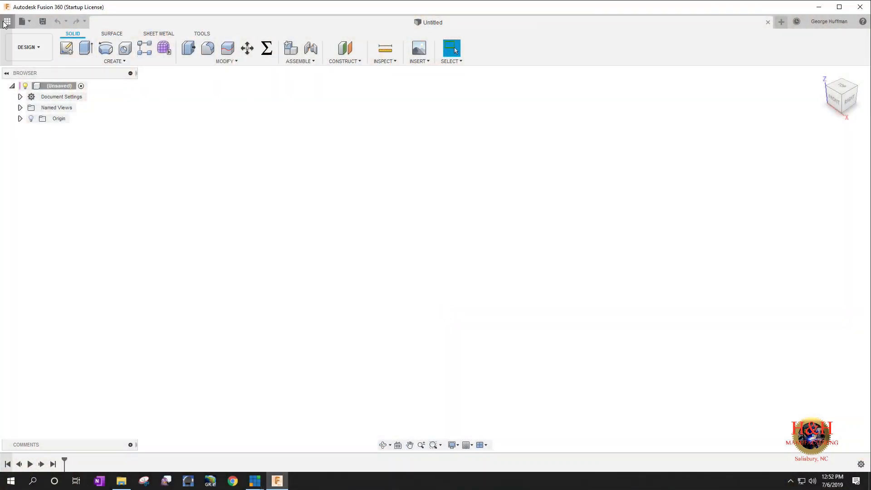
- Open the Small Gantry v27 design from the Gantry Crane project in the Data Panel
click(7, 21)
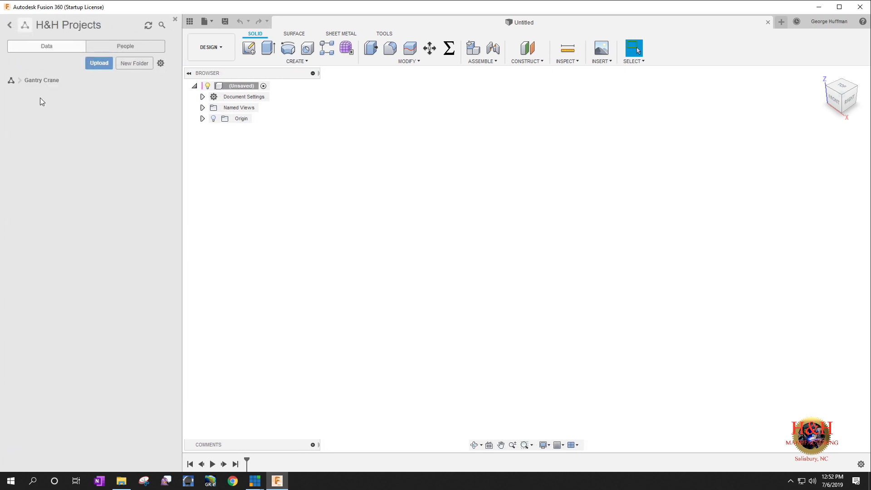
click(20, 80)
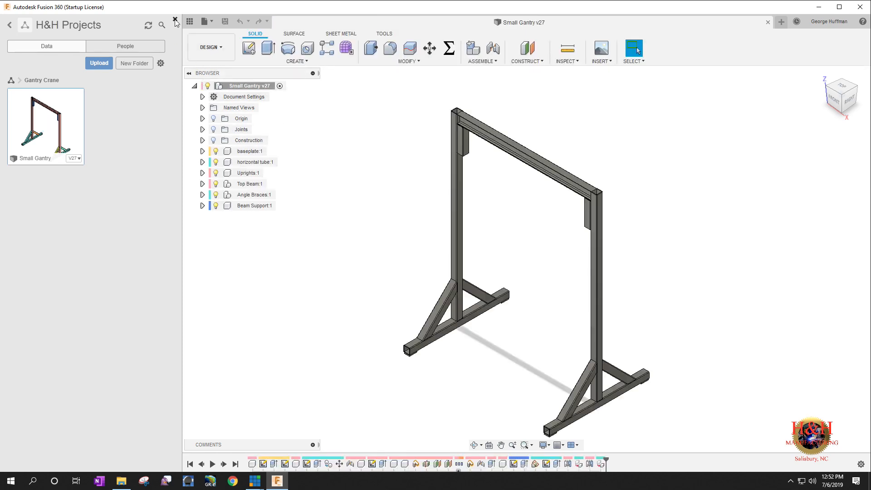
- Close the Data Panel, zoom the frame, and bring up the Change Parameters table
click(175, 21)
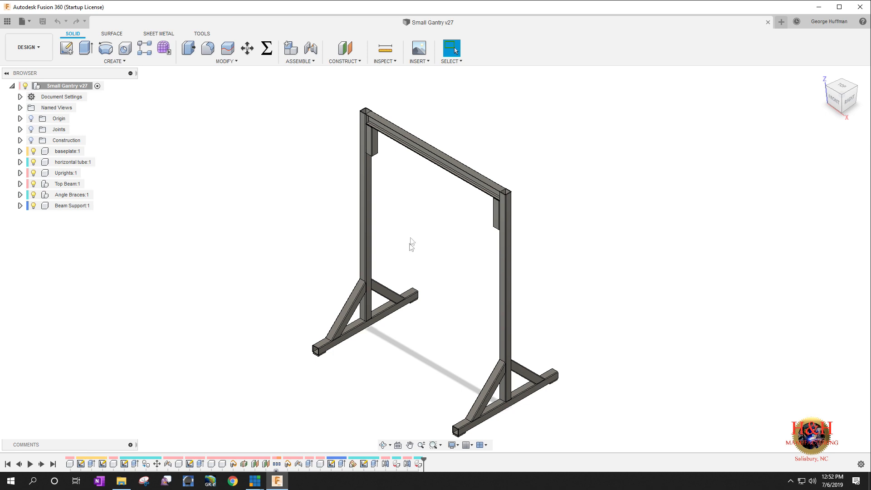
mouse_move(413, 238)
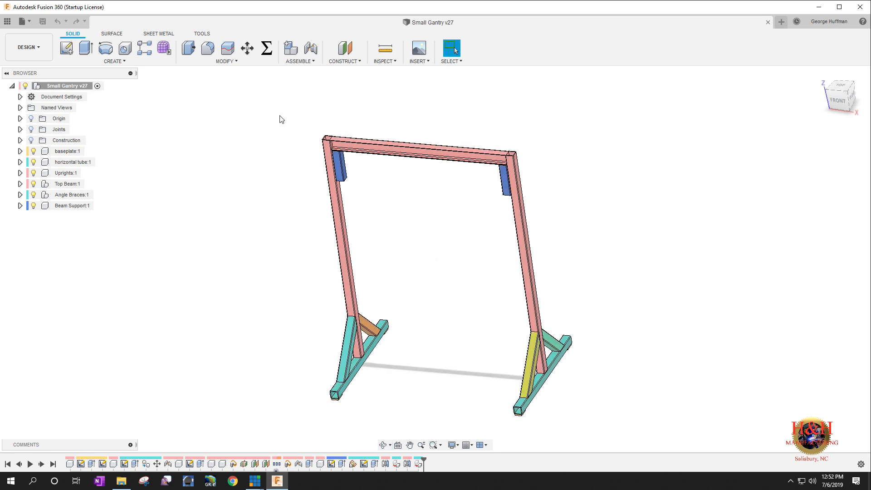
mouse_move(516, 161)
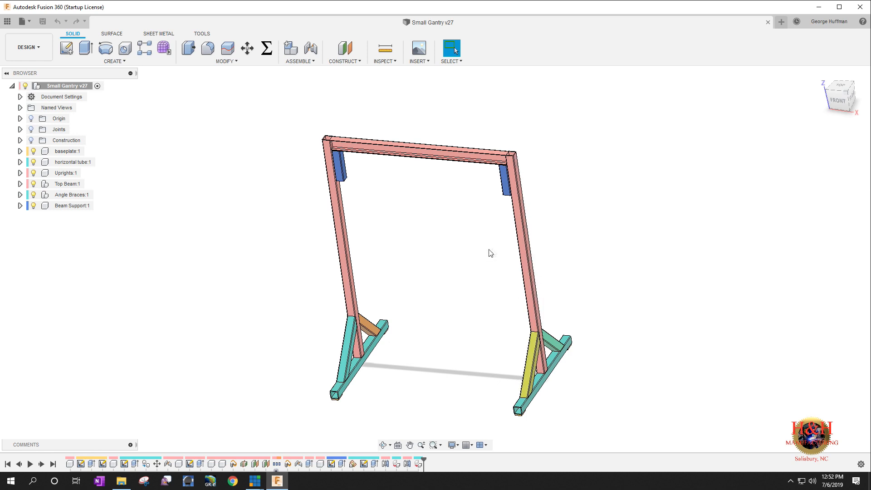
mouse_move(468, 147)
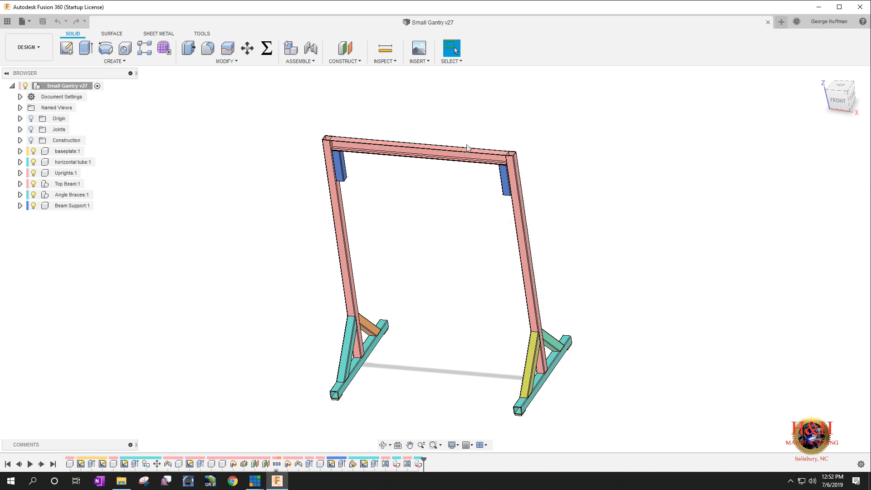
scroll(up, 3)
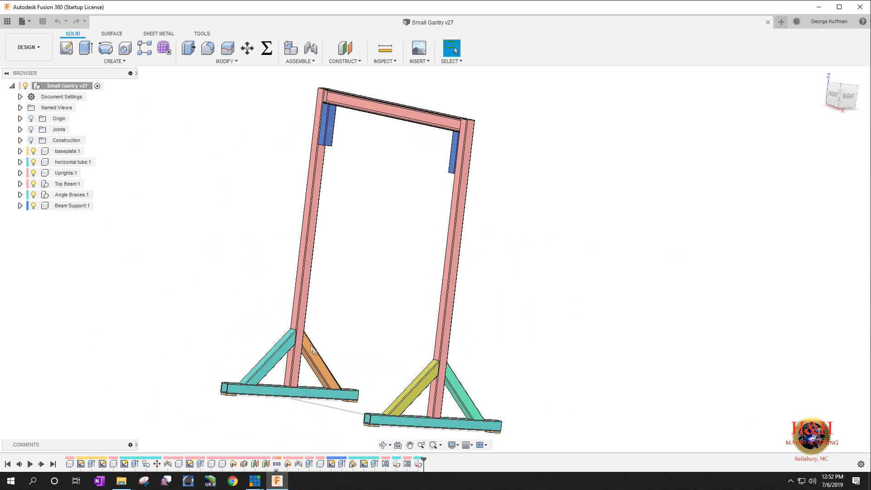
click(265, 49)
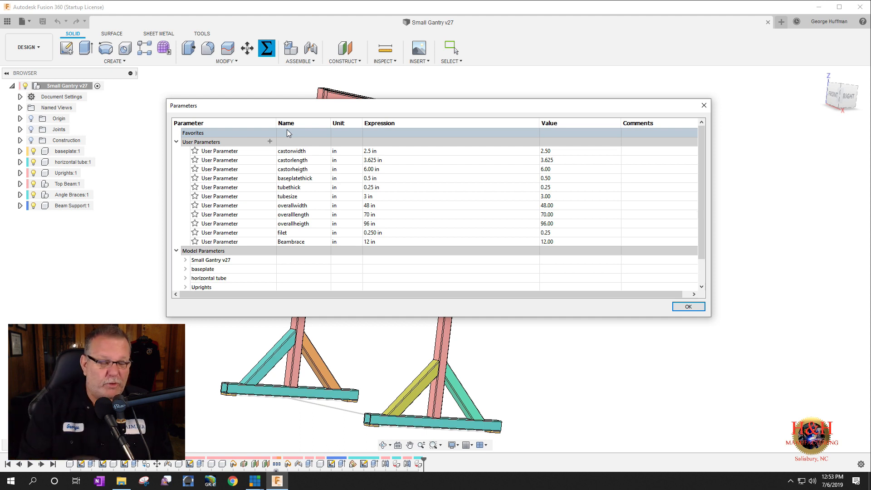
- Review the castorheigth, baseplatethick, tubesize, overall size and tubethick rows, then close Parameters
click(292, 160)
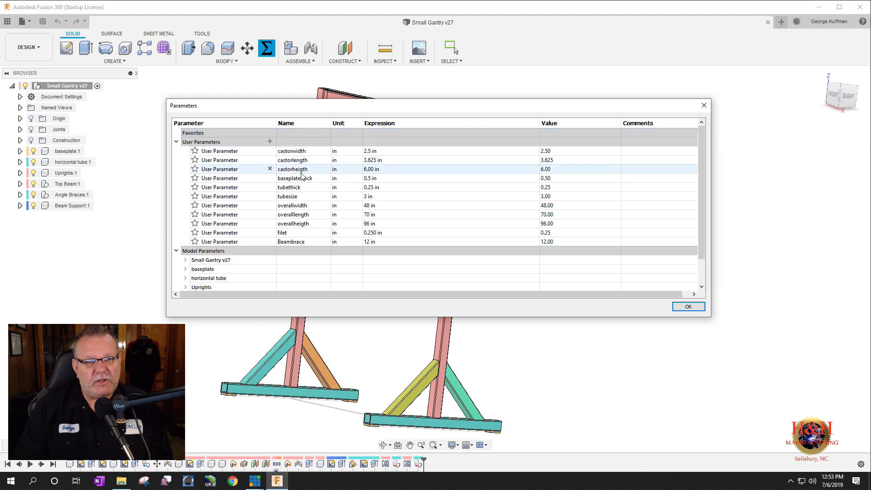
click(295, 178)
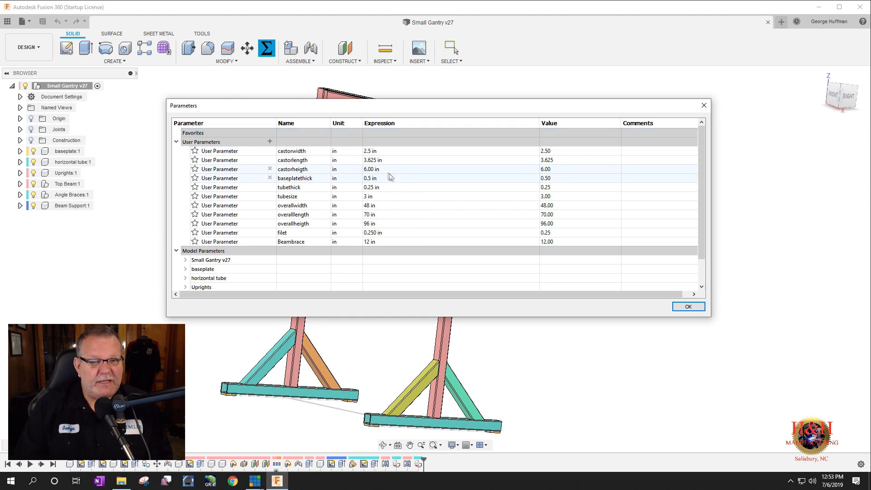
mouse_move(465, 399)
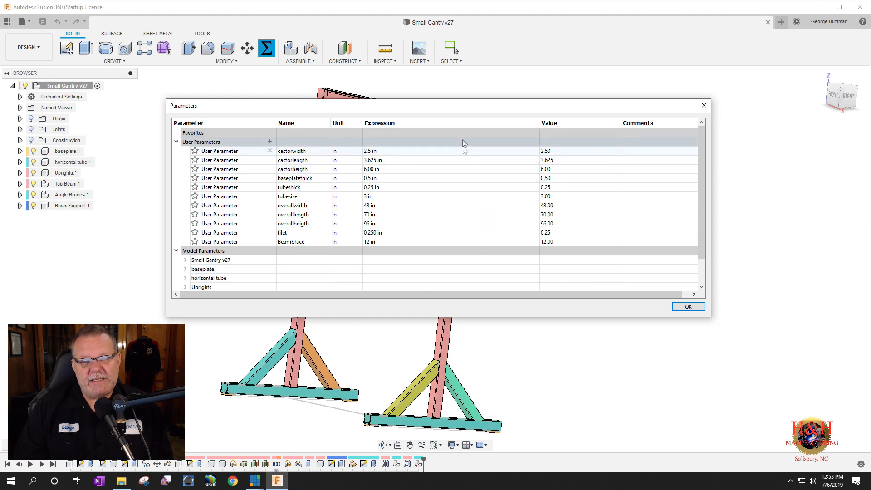
click(66, 173)
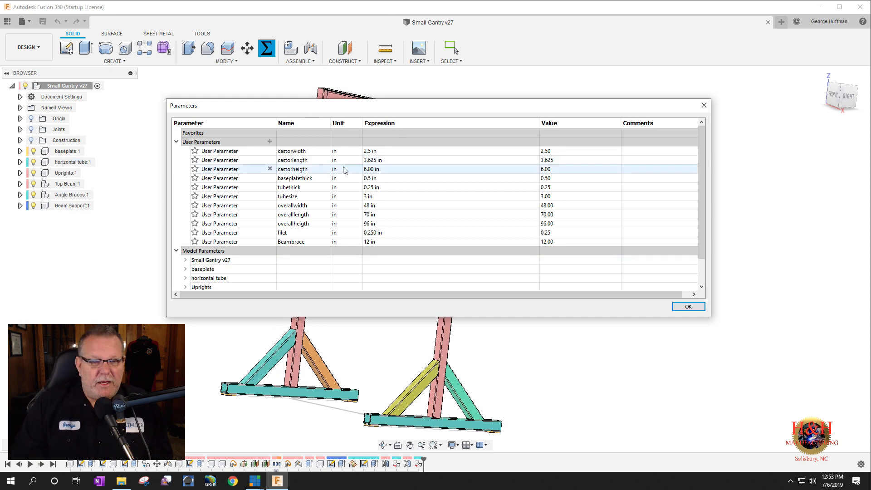
click(287, 196)
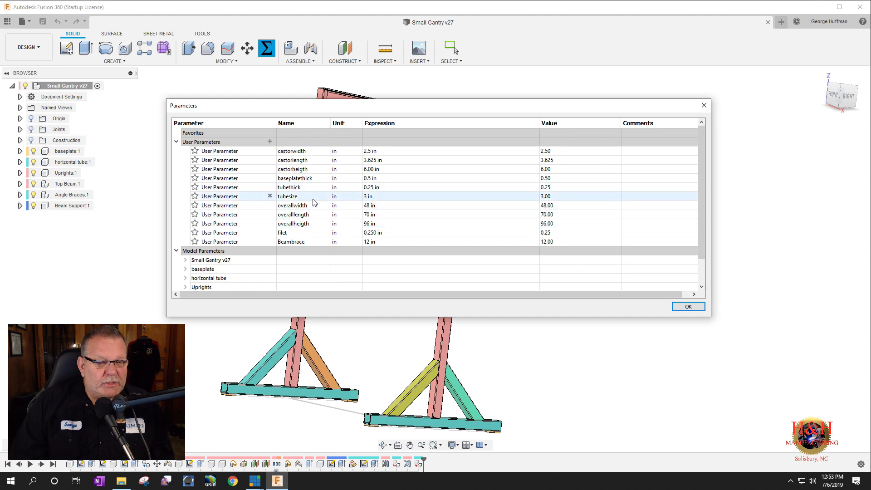
click(294, 215)
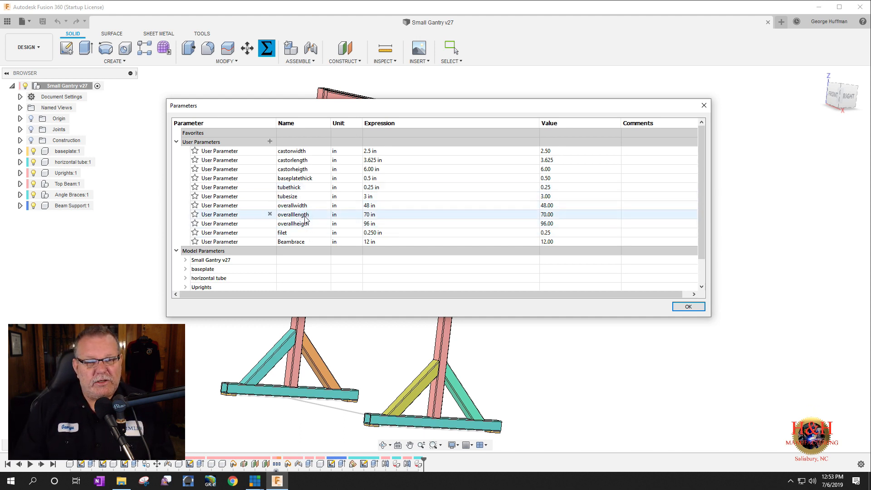
click(439, 223)
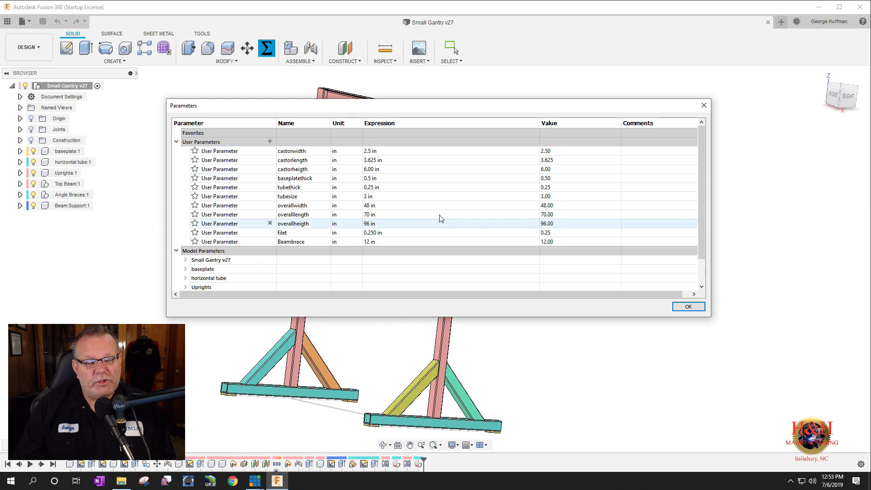
click(63, 173)
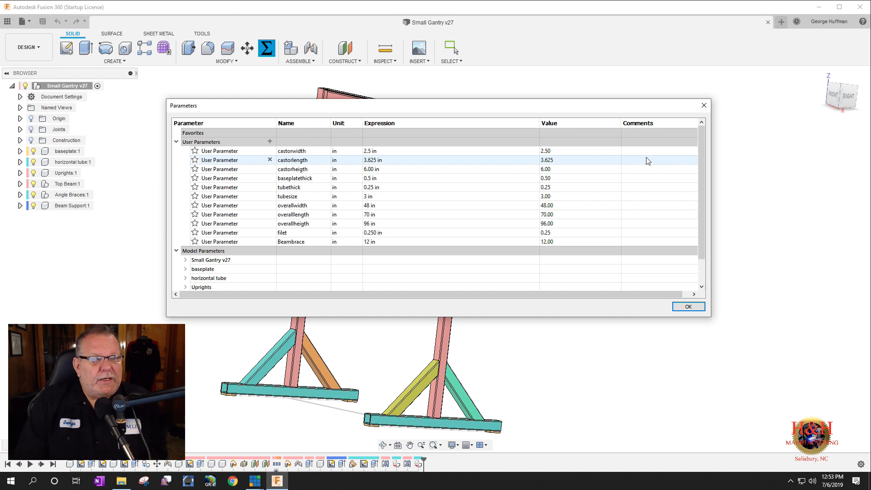
click(499, 151)
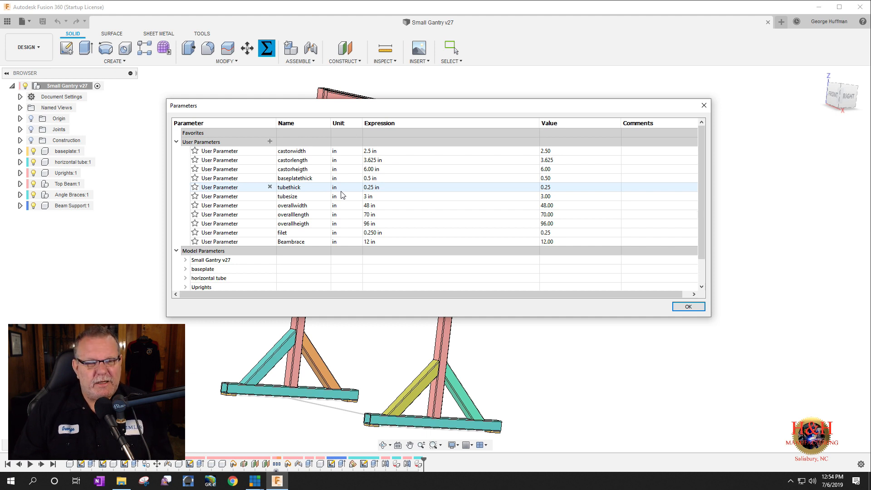
scroll(down, 3)
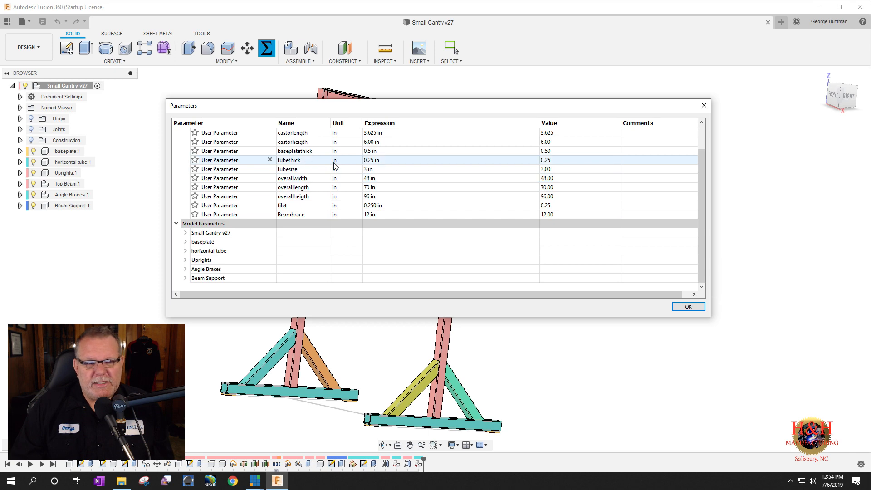
click(687, 306)
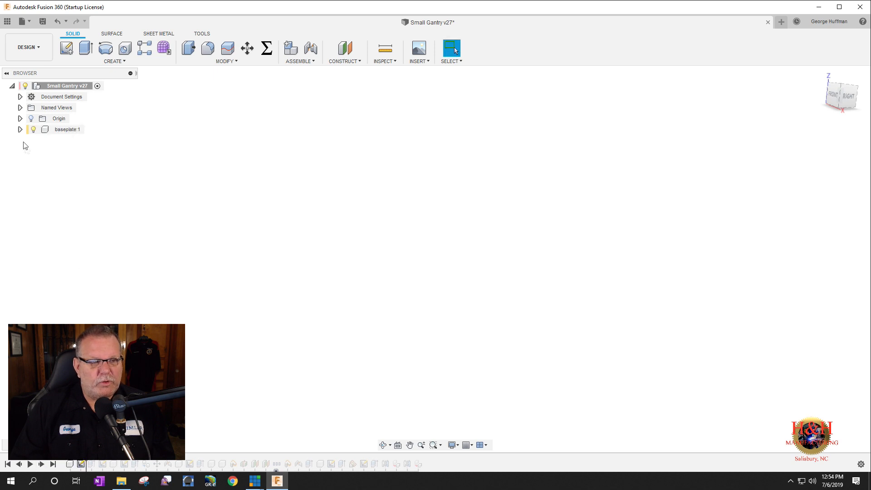
- Expand baseplate:1 down to Sketch1 and view it from the top
click(20, 129)
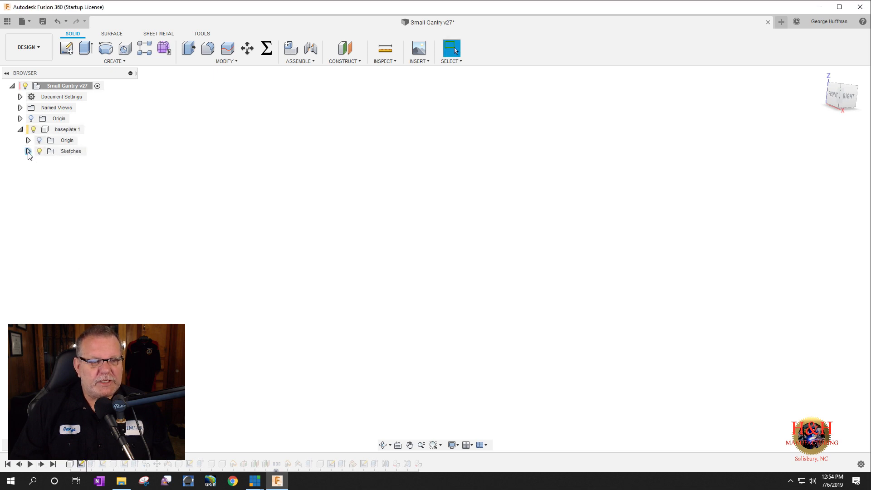
click(28, 151)
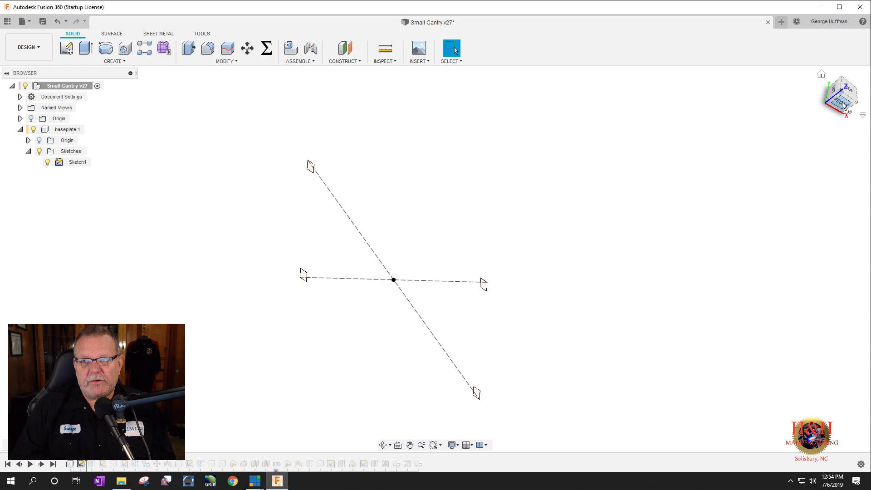
click(841, 95)
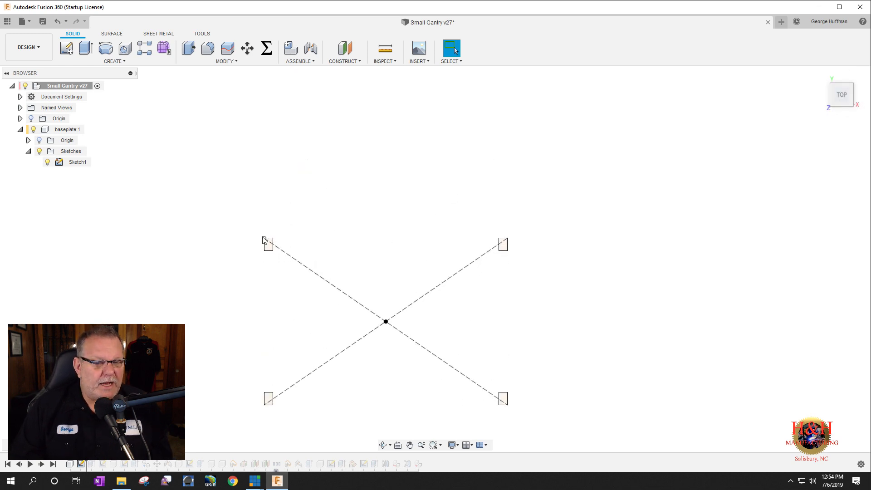
mouse_move(175, 266)
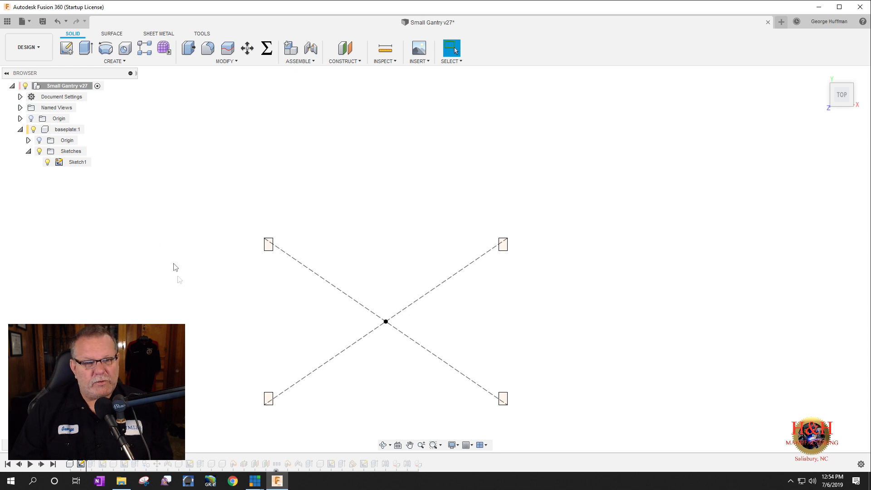
mouse_move(522, 272)
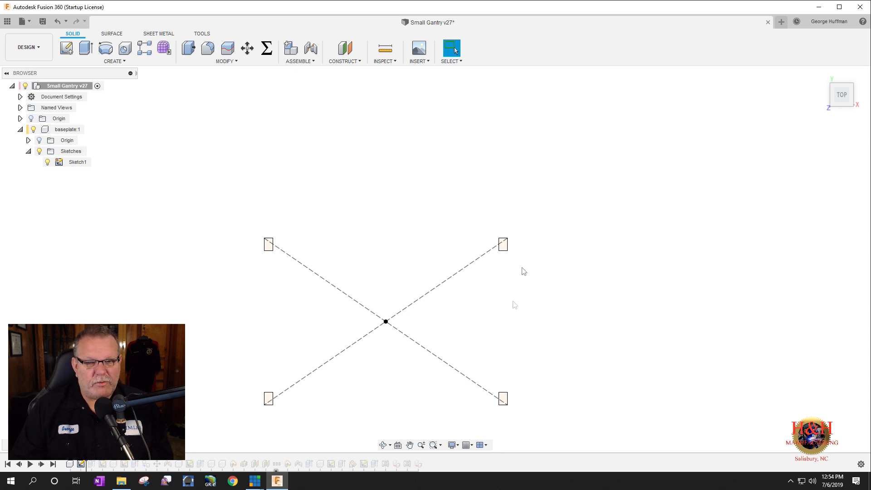
mouse_move(280, 252)
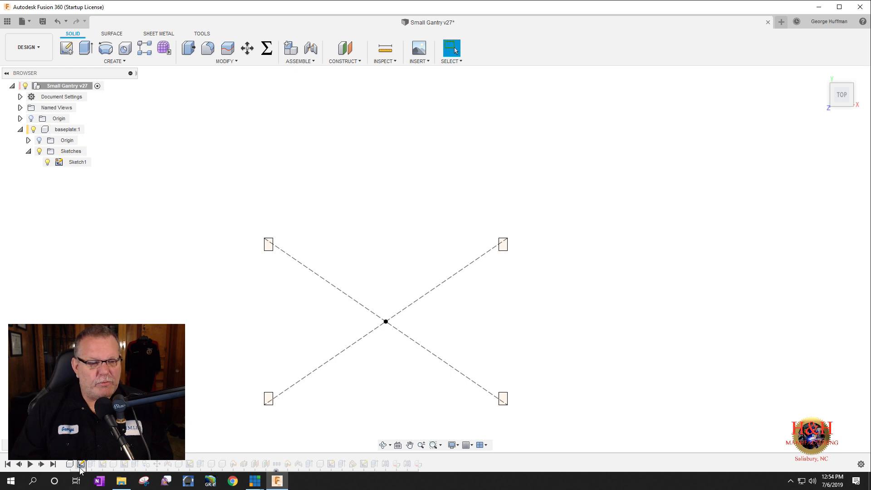
double_click(77, 161)
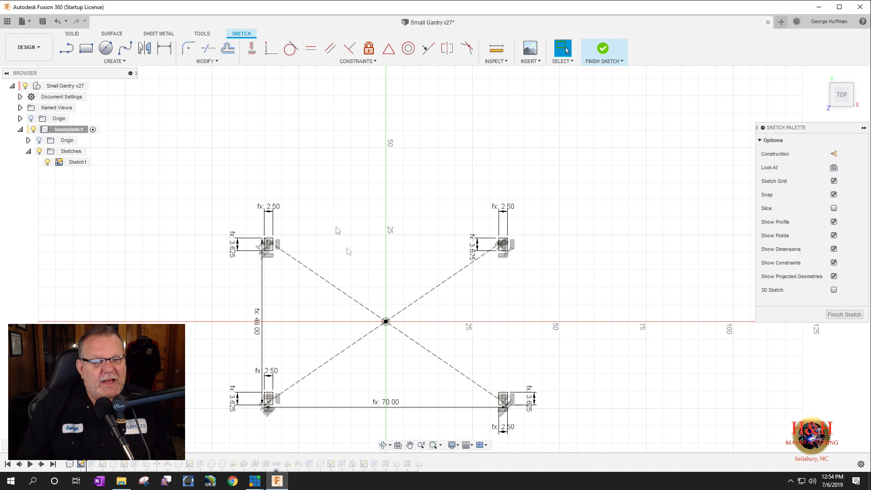
mouse_move(269, 221)
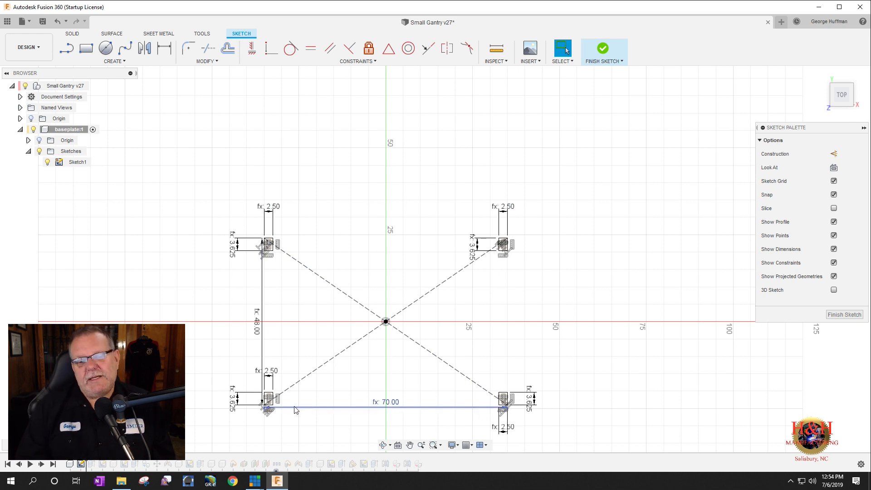
mouse_move(401, 410)
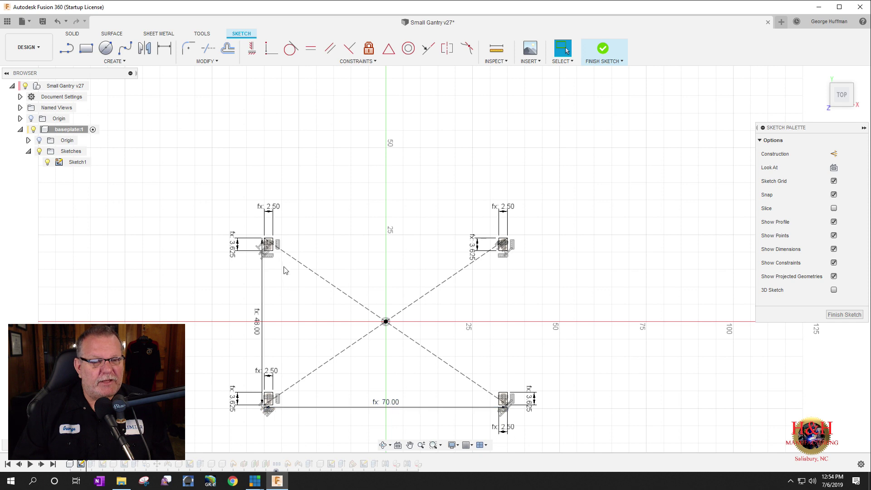
mouse_move(218, 272)
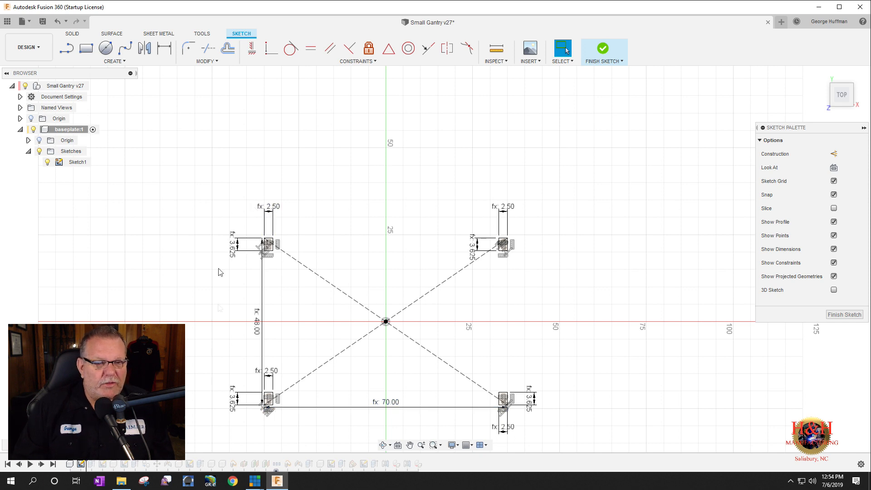
mouse_move(268, 218)
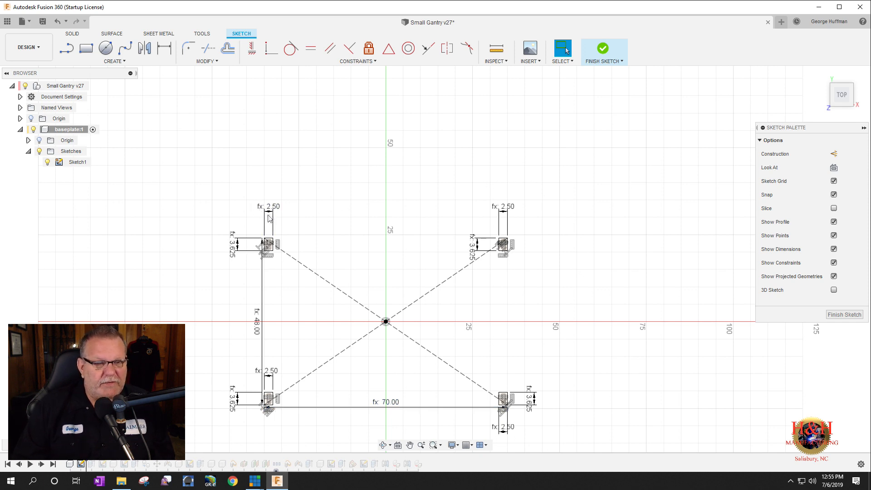
mouse_move(283, 204)
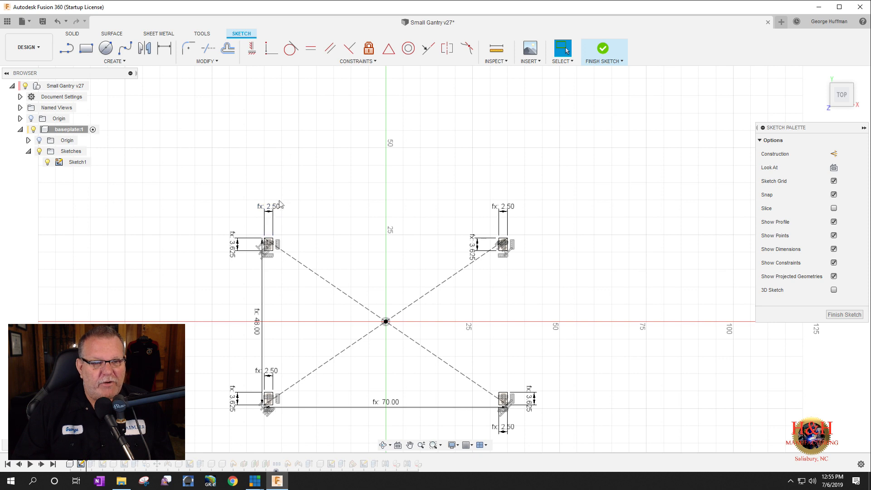
click(268, 222)
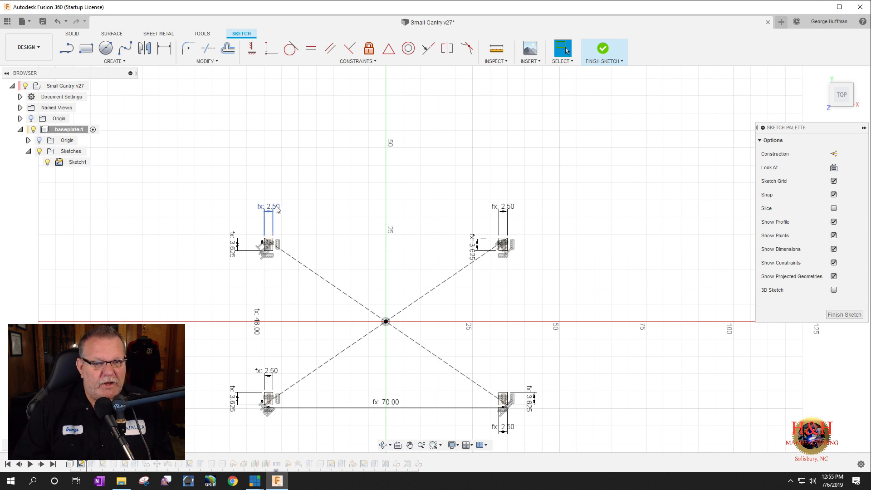
mouse_move(275, 209)
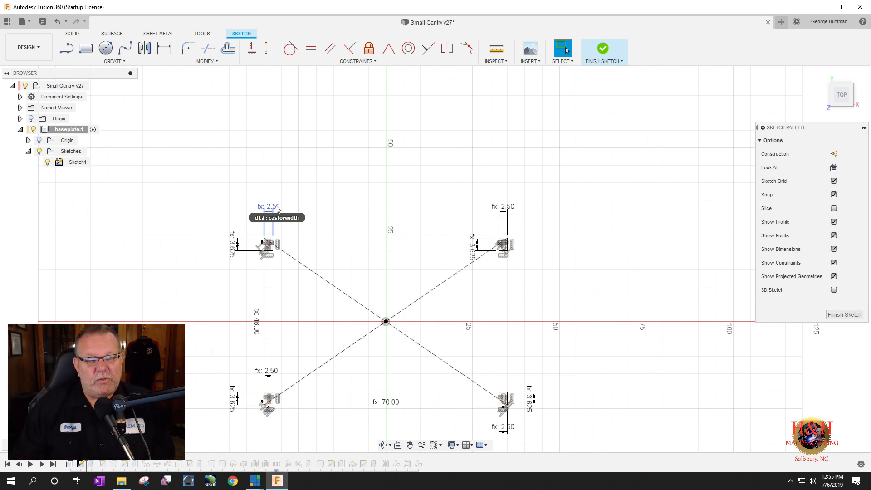
mouse_move(292, 199)
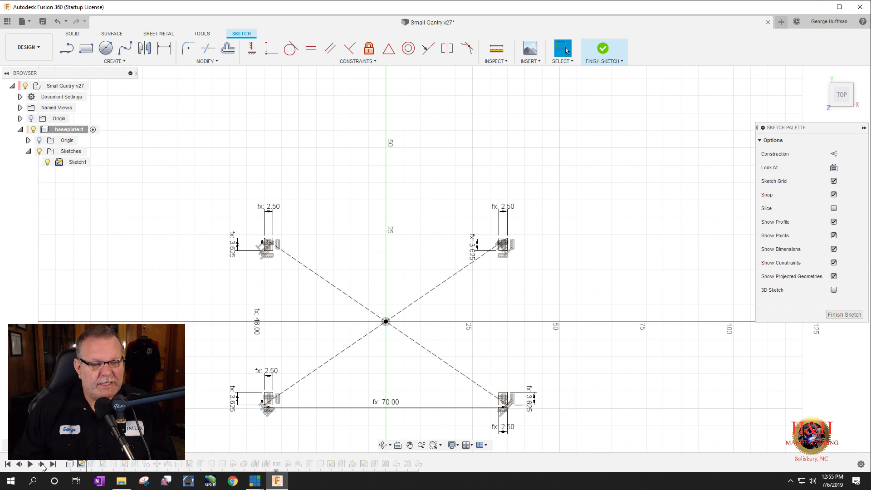
mouse_move(635, 87)
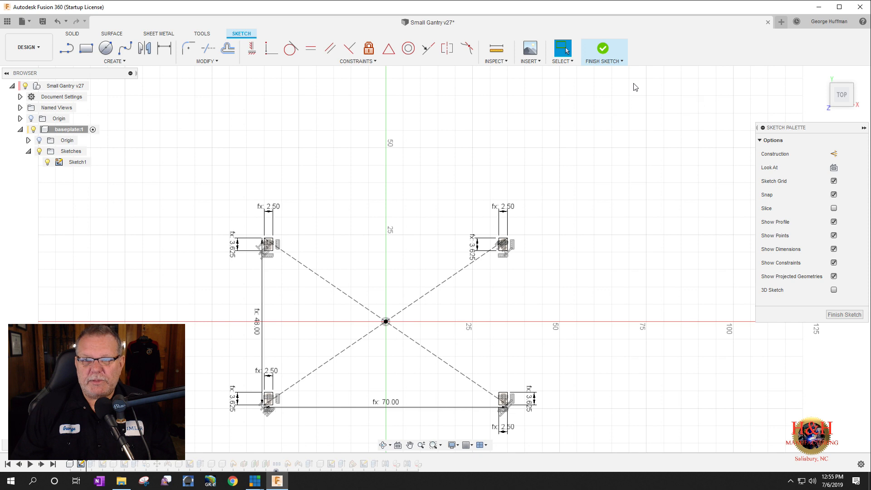
- Finish the sketch, roll the timeline to the start, and step forward to the base plate extrusion
click(602, 47)
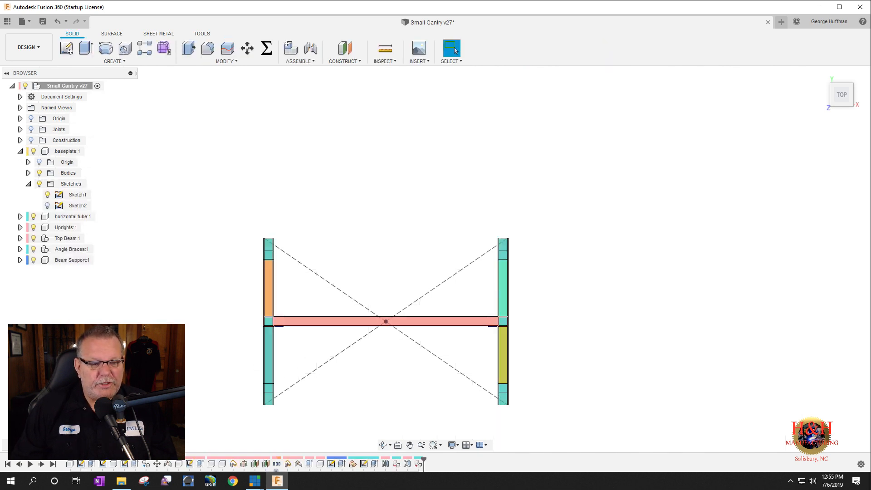
click(18, 464)
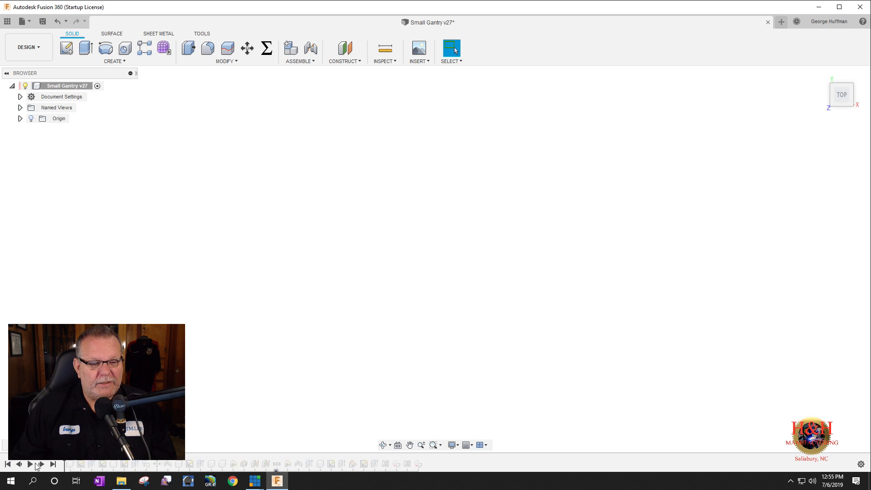
click(30, 464)
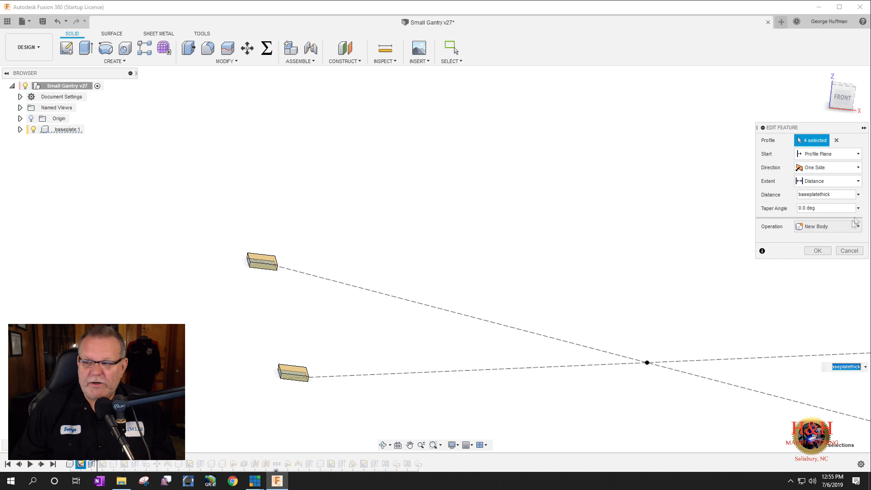
mouse_move(792, 198)
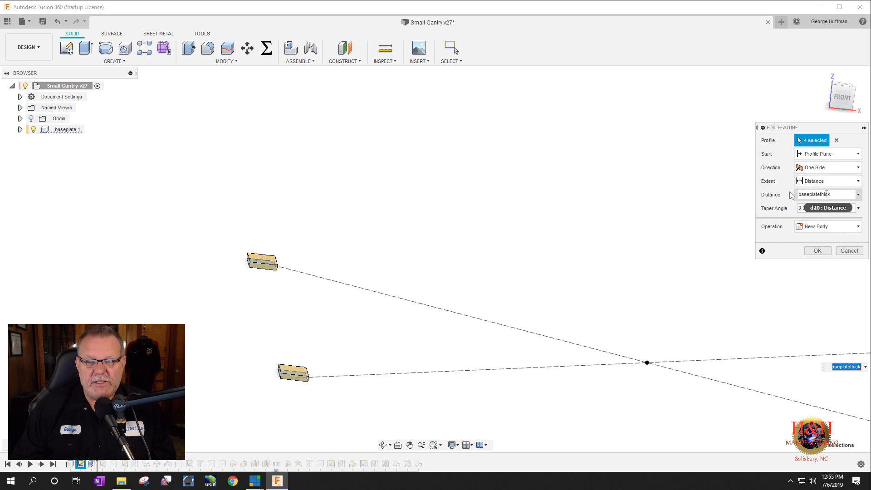
- Try baseplatethick at 0.75 in, restore it to 0.5 in, and close Parameters
click(266, 49)
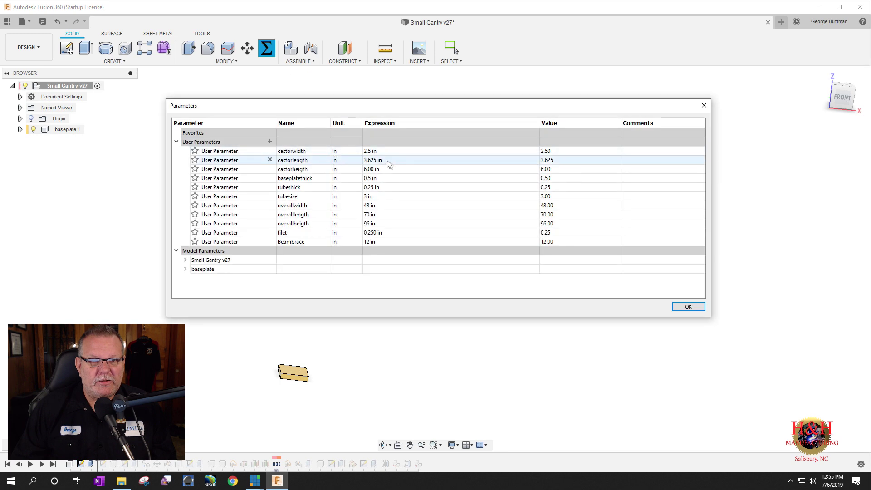
double_click(370, 178)
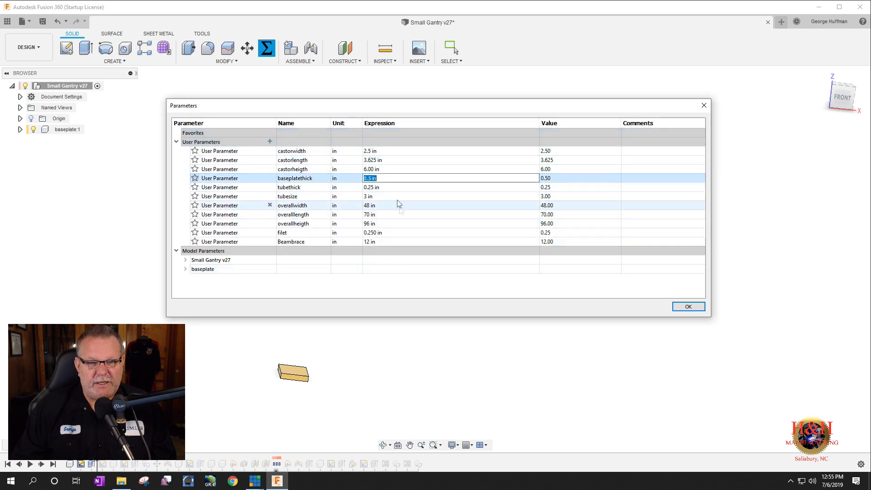
mouse_move(316, 178)
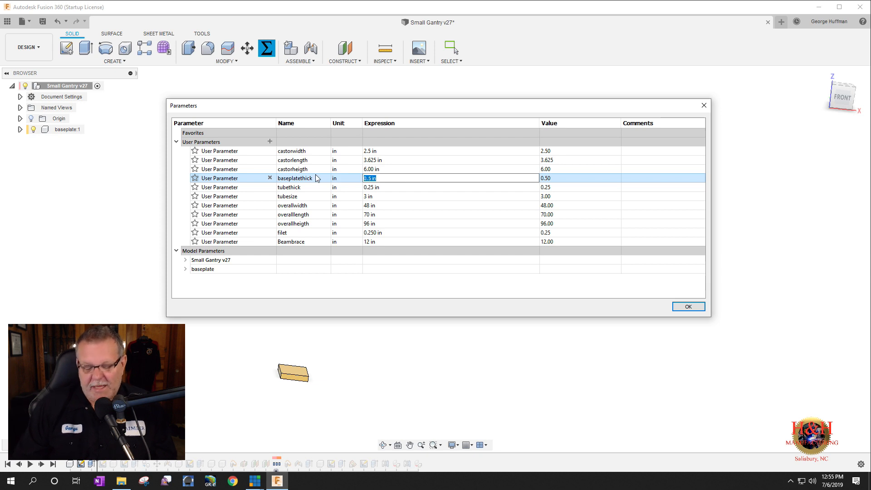
text(0.75 in)
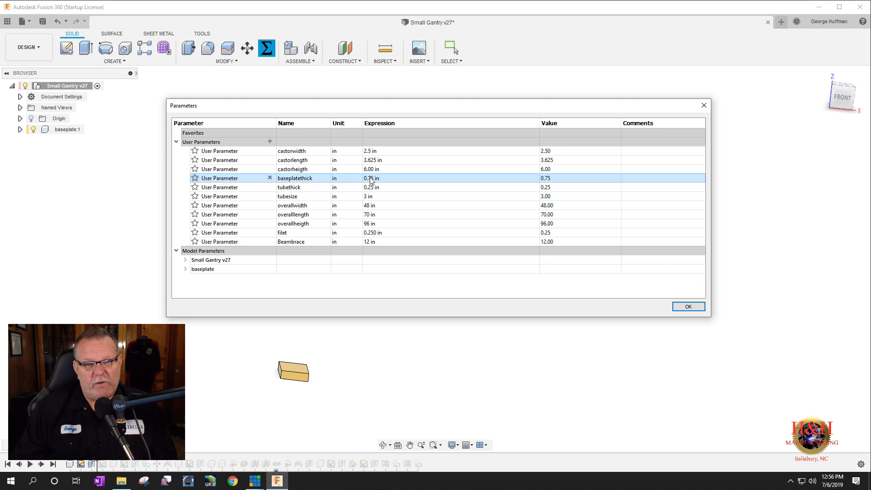
mouse_move(388, 182)
text(0.5)
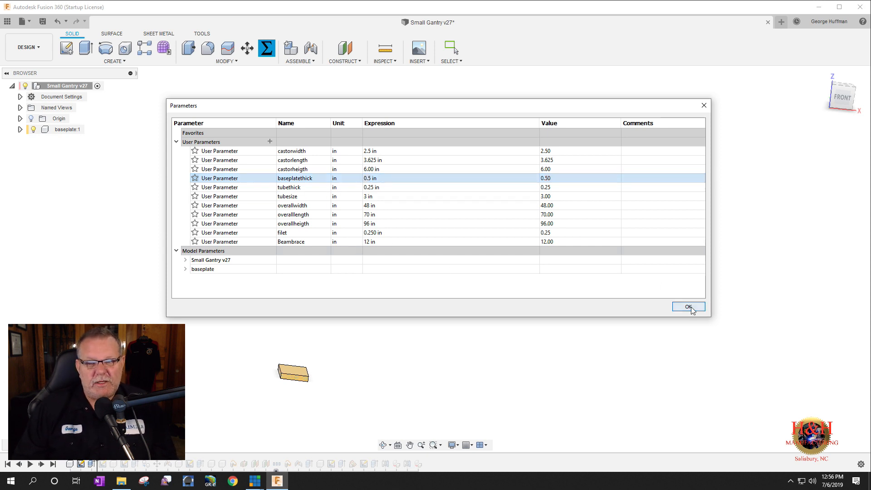
click(688, 307)
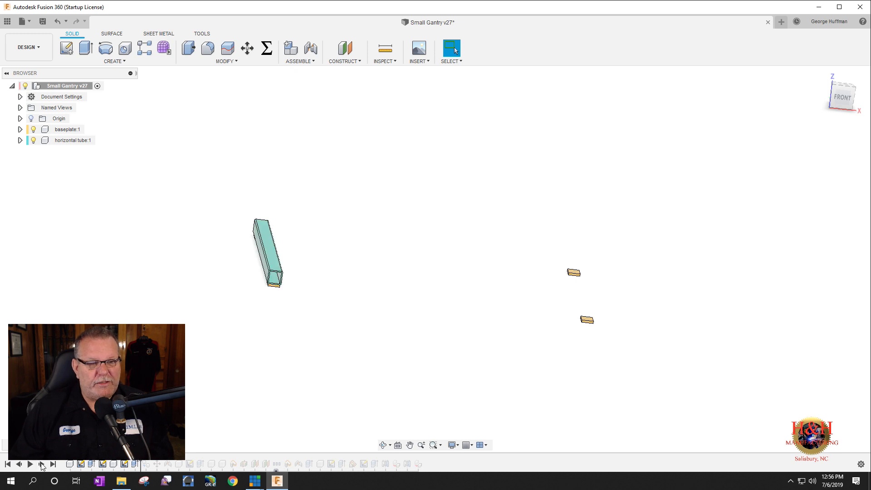
mouse_move(283, 283)
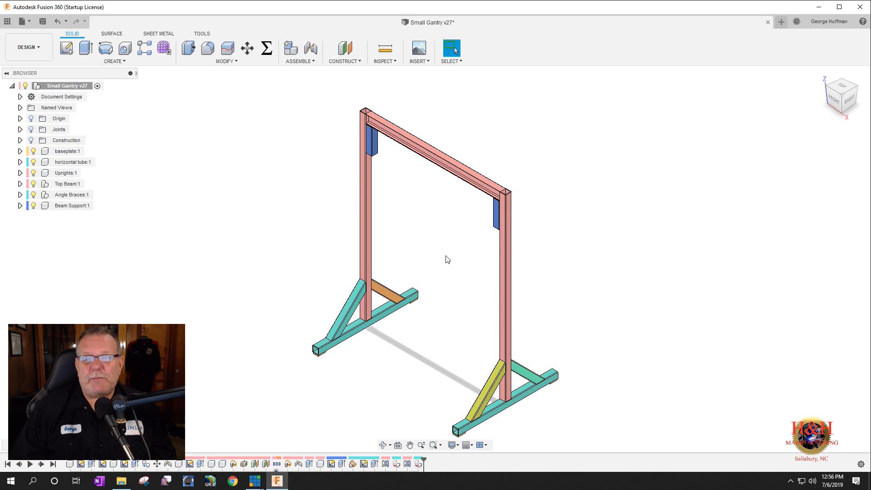
mouse_move(490, 160)
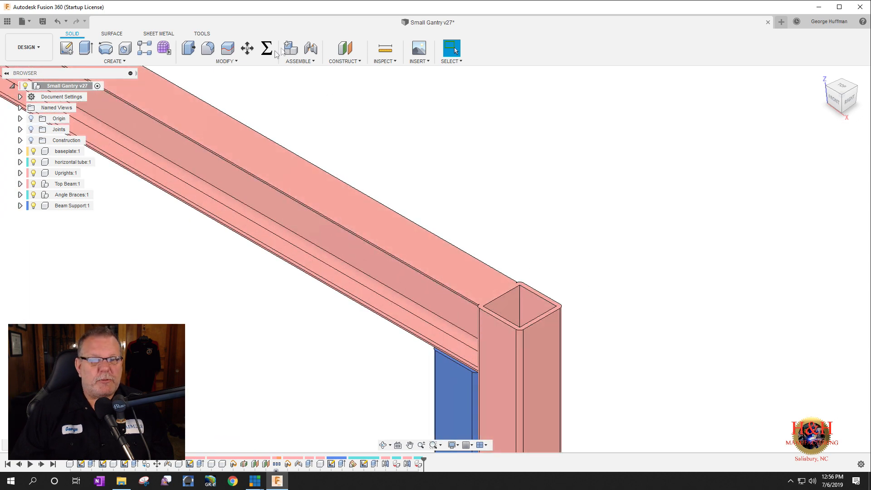
- Try smaller tube values, then restore tubethick to 0.25 in and tubesize to 3 in
click(266, 48)
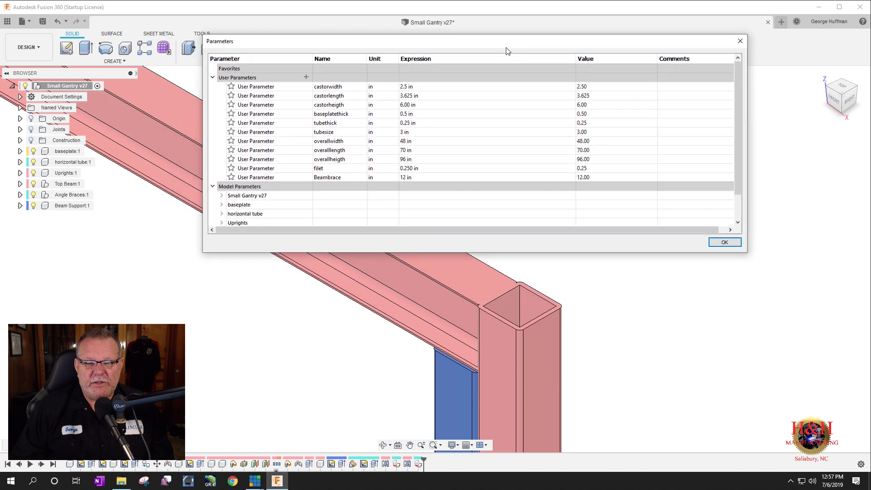
click(405, 141)
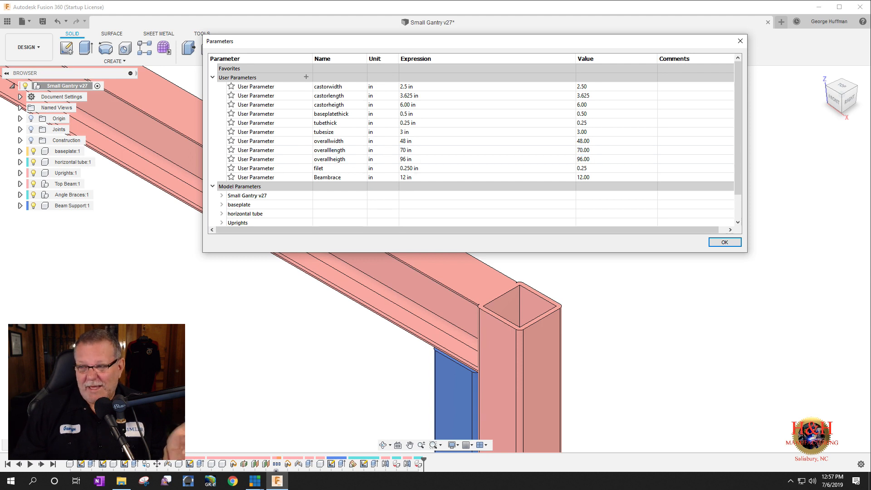
click(66, 173)
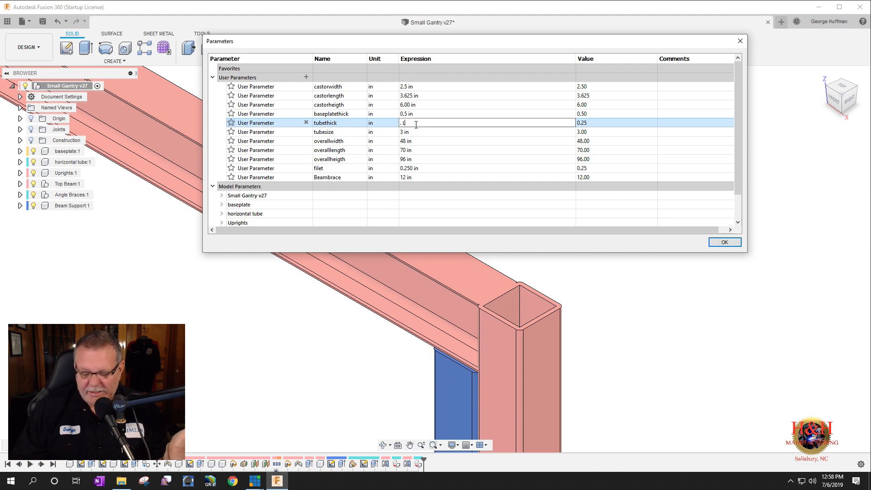
text(0.125)
key(Return)
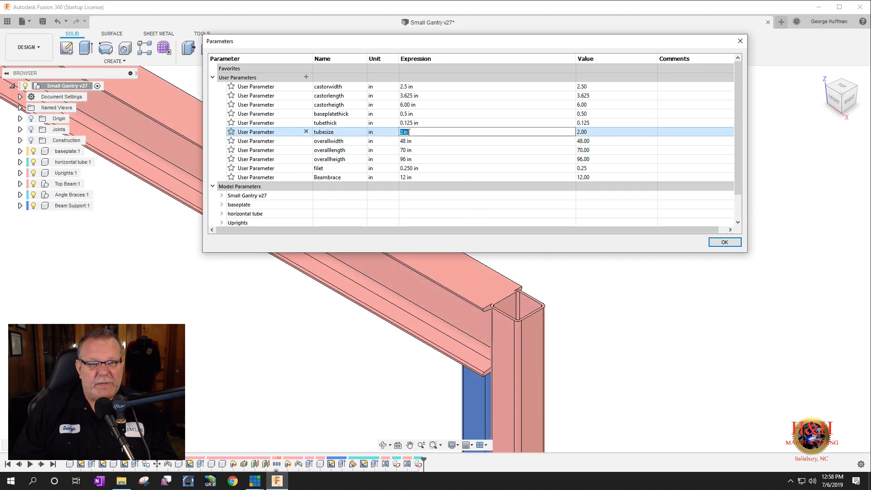
text(3)
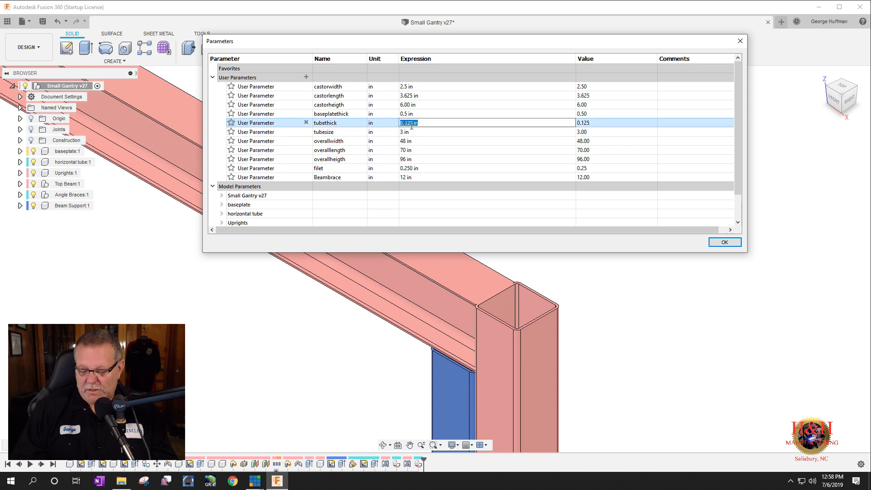
text(0.25)
key(Return)
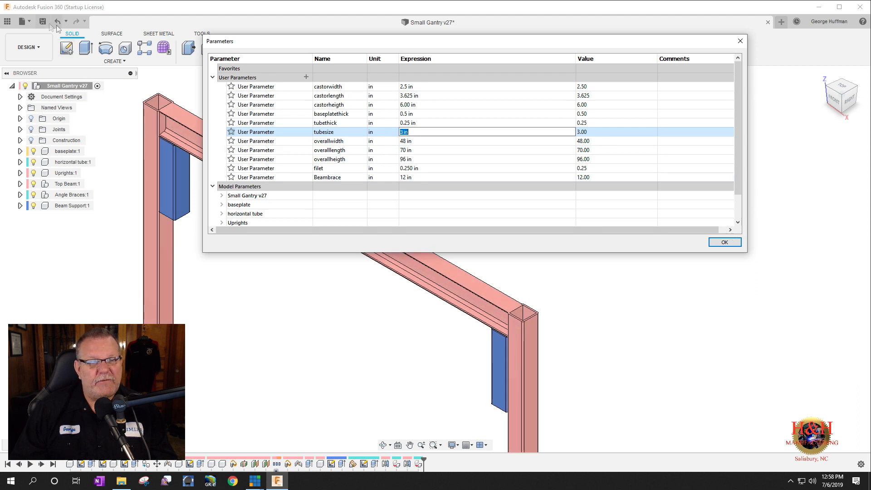
click(27, 47)
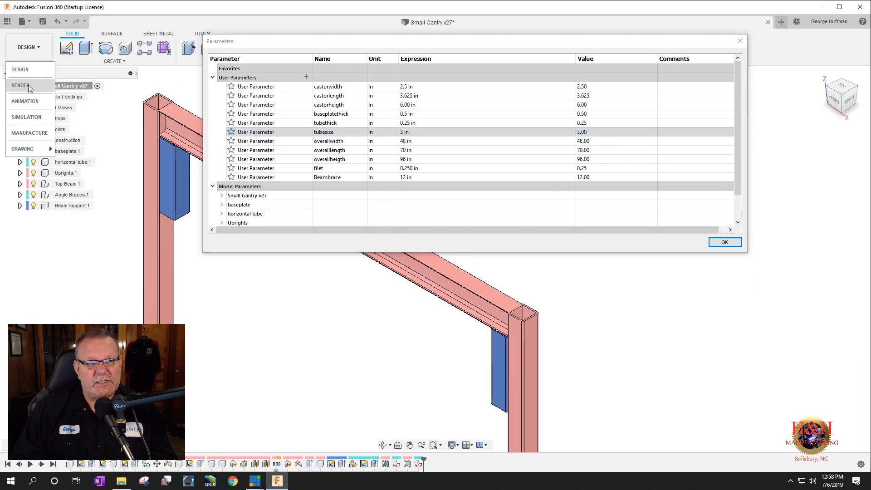
mouse_move(29, 133)
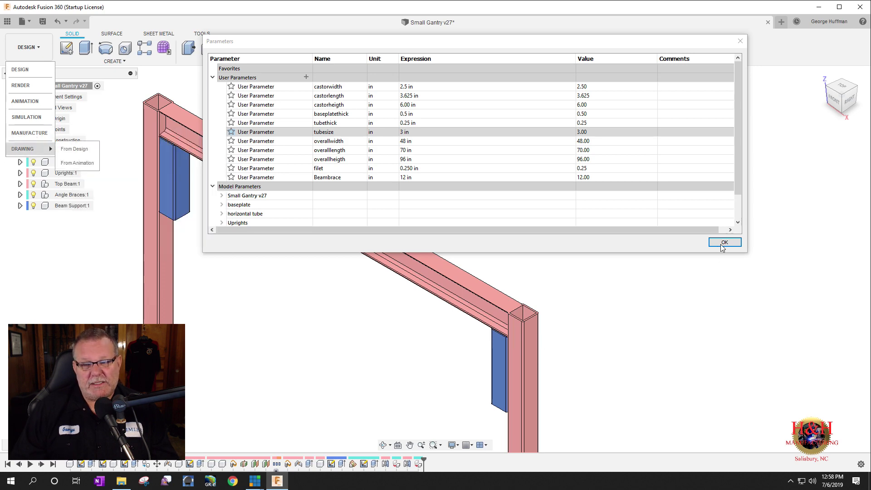
click(724, 242)
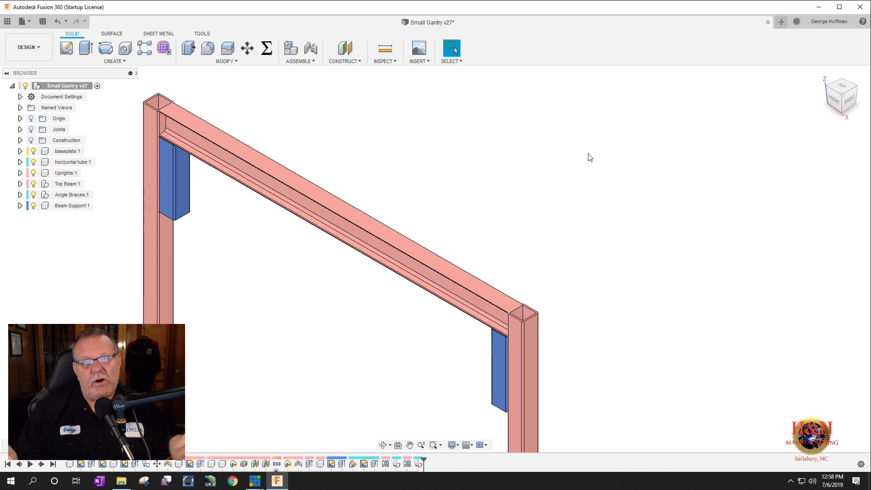
mouse_move(562, 212)
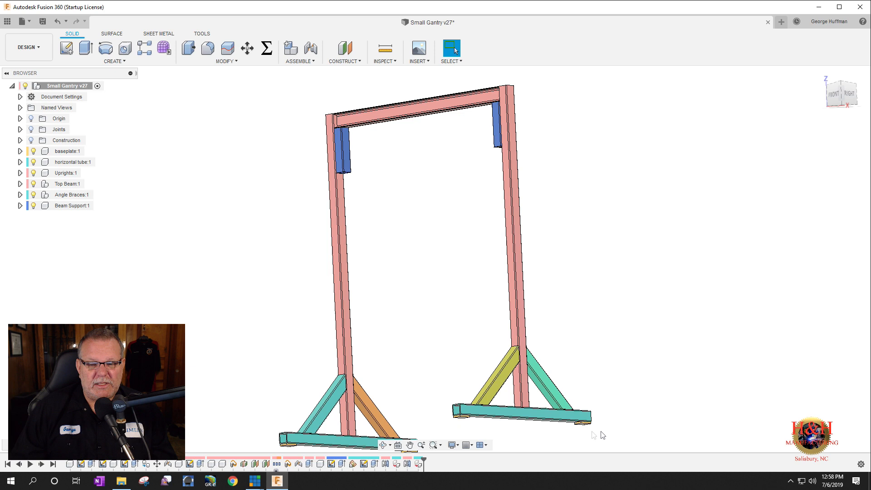
mouse_move(514, 87)
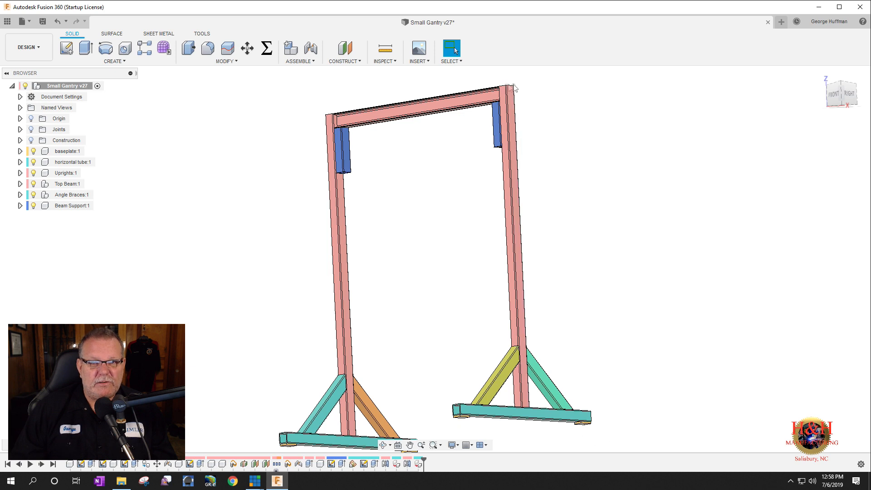
mouse_move(482, 92)
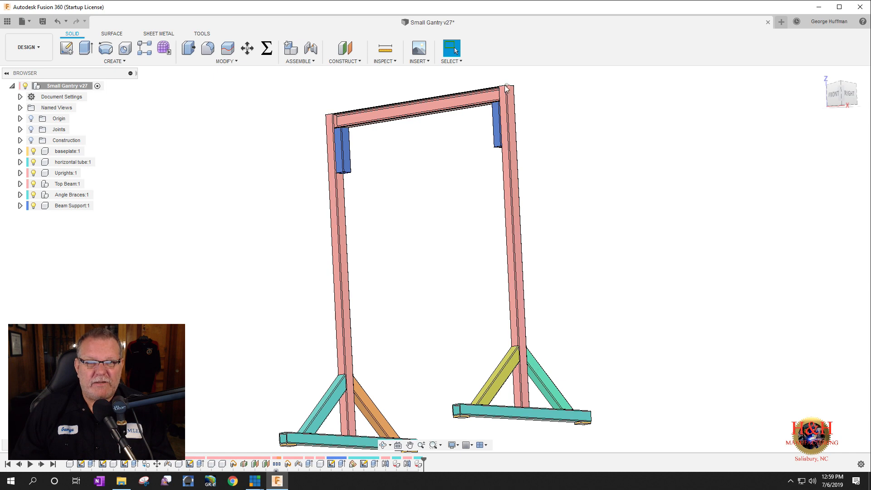
click(267, 48)
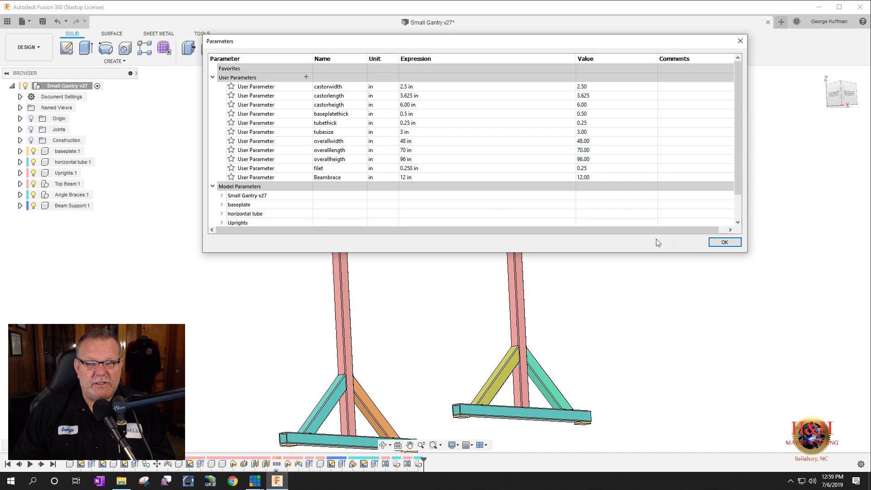
click(724, 242)
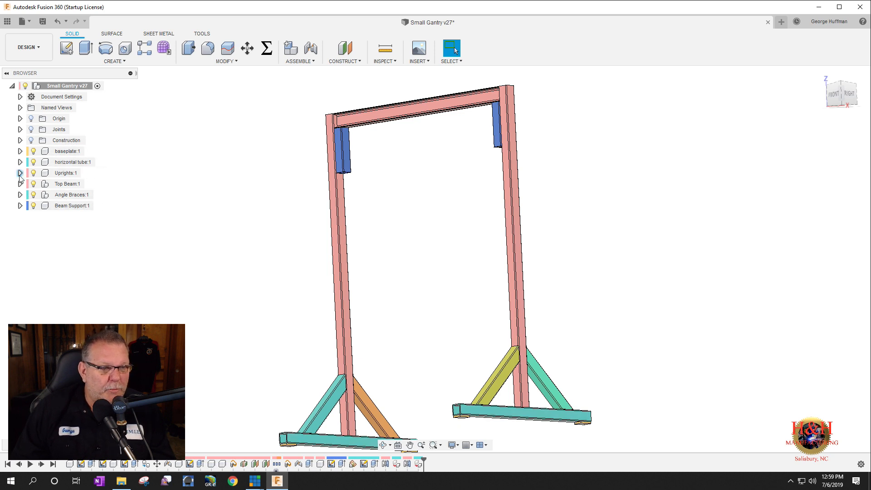
- Edit and finish the Uprights Sketch1, then roll the timeline back to it
click(20, 172)
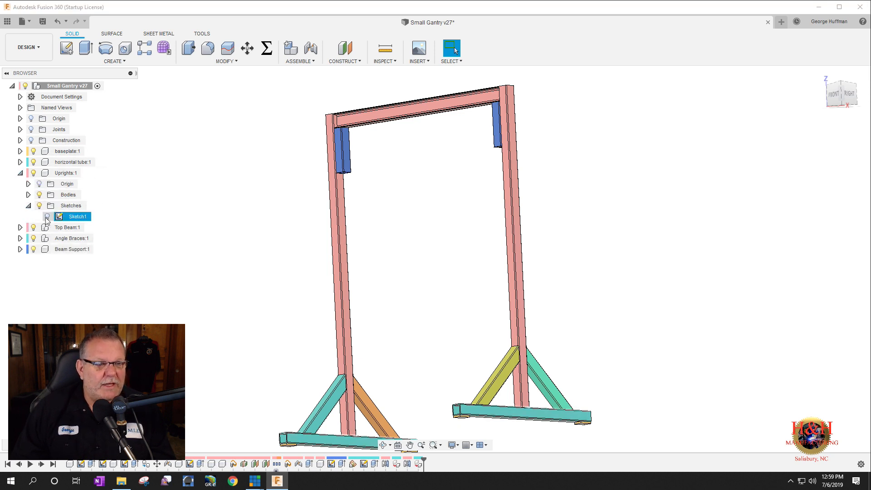
right_click(77, 216)
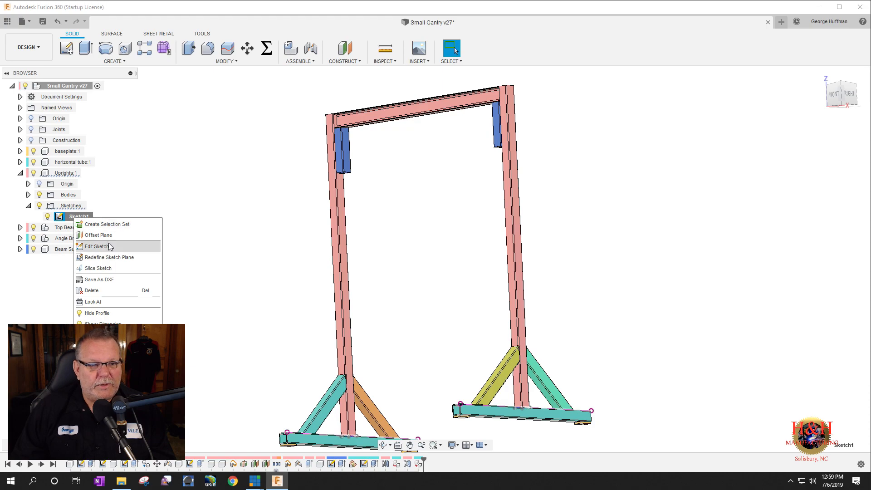
click(99, 246)
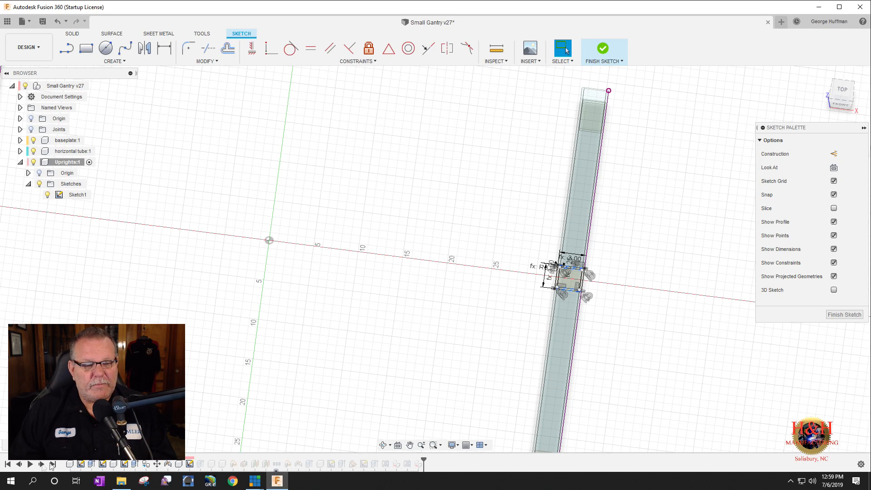
click(601, 48)
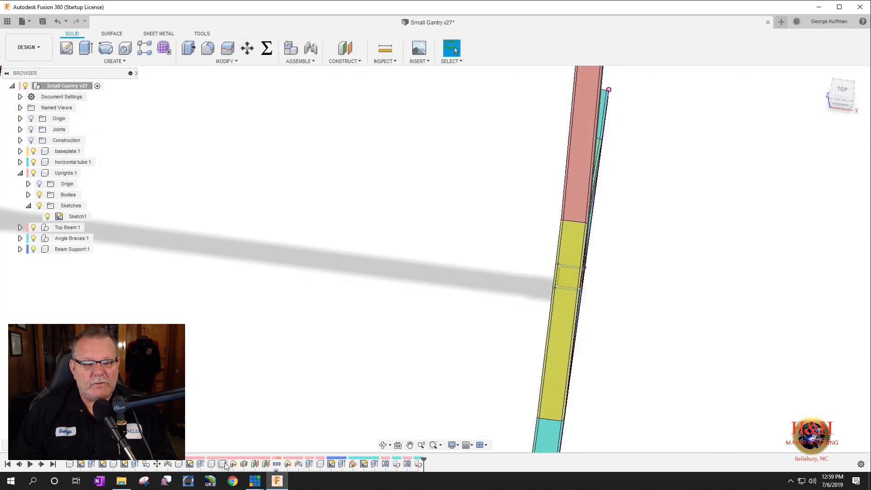
click(71, 237)
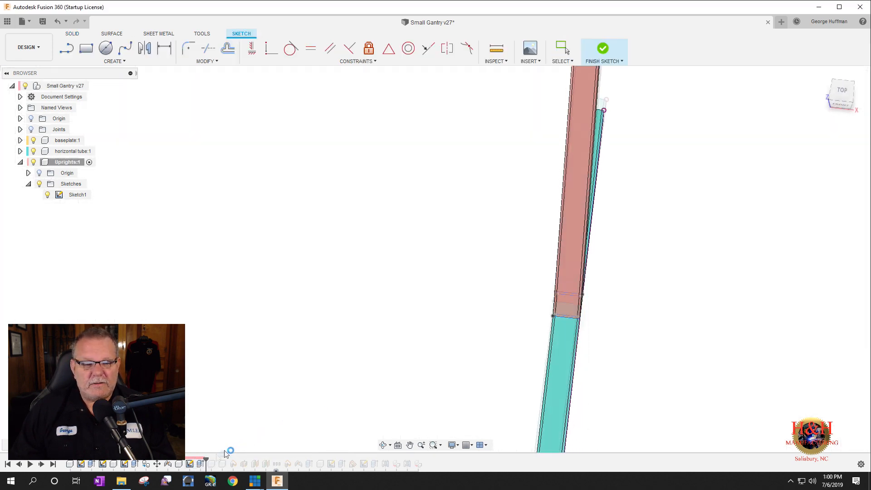
- Review the upright extrude's Distance formulas built from overallheigth, tubesize, castorheigth and baseplatethick
click(602, 51)
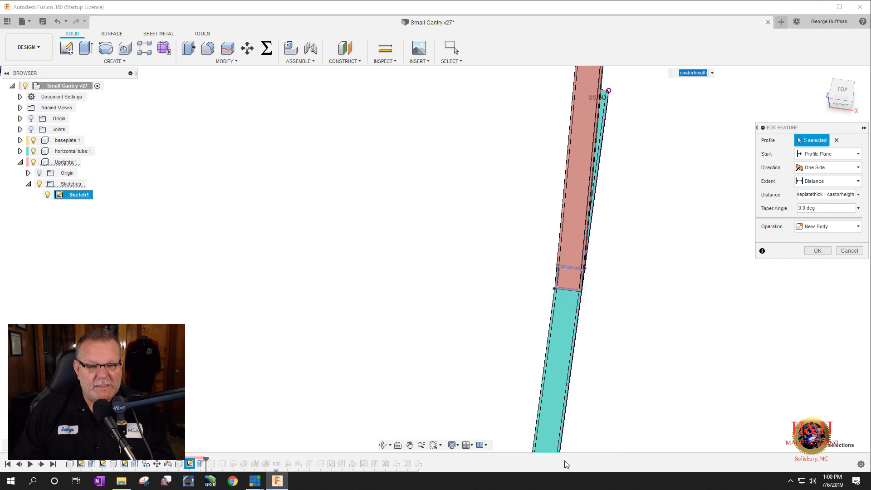
mouse_move(559, 337)
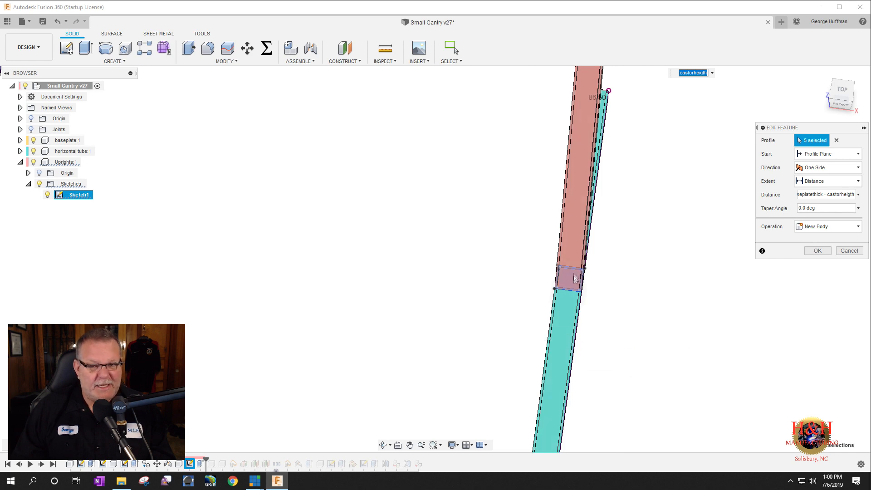
mouse_move(572, 276)
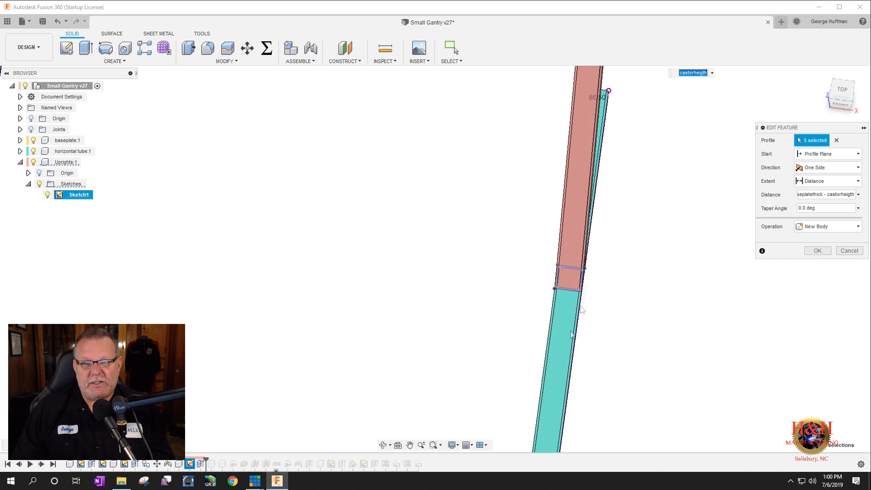
mouse_move(742, 214)
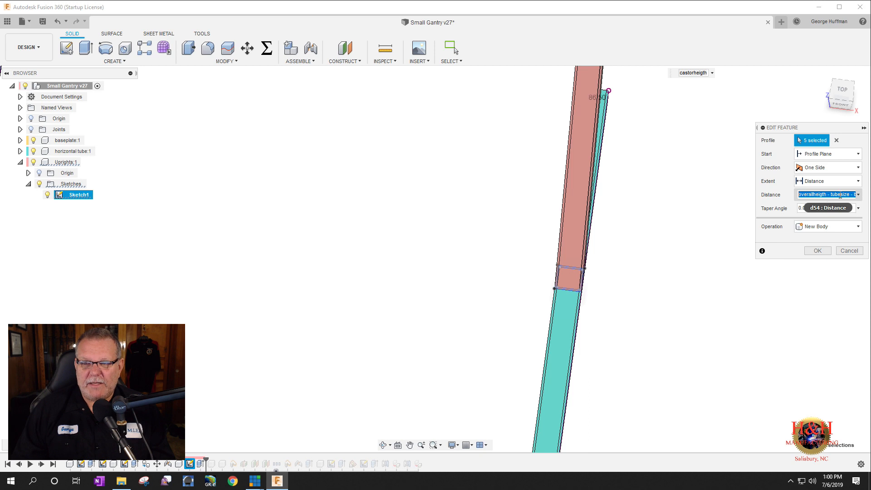
click(842, 193)
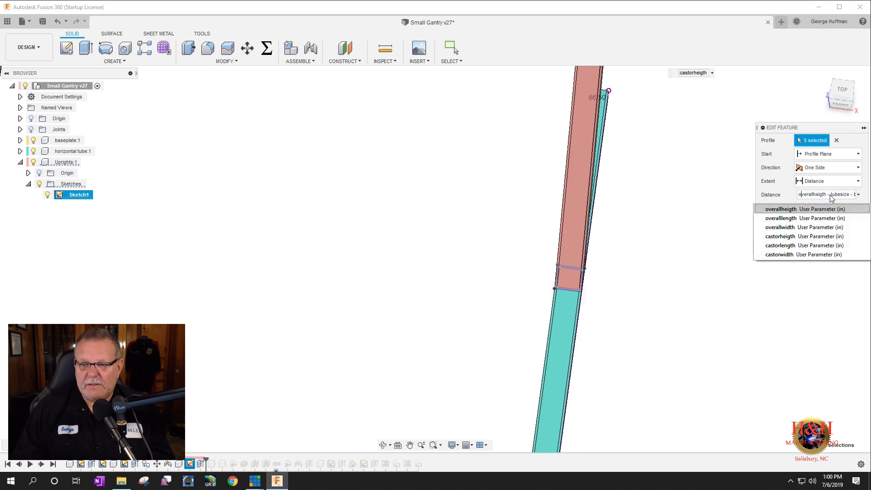
click(781, 208)
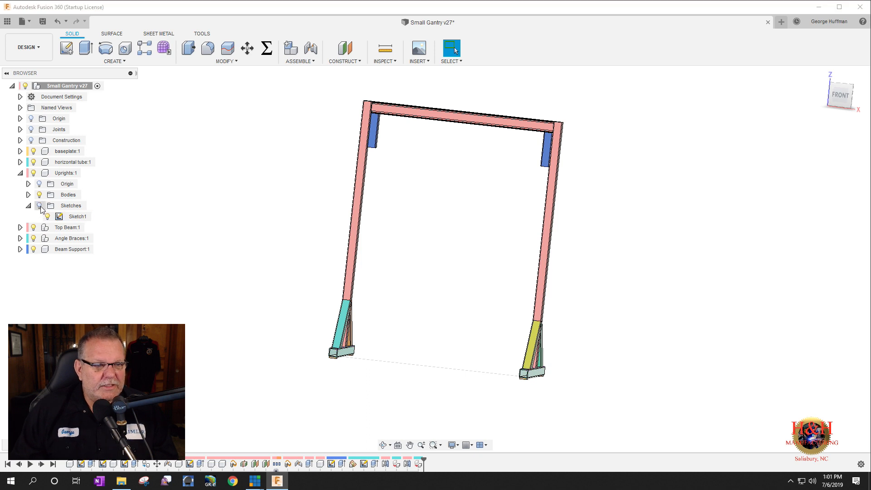
- Collapse the Uprights sketches and review the user parameters, e.g. 96 in height
click(28, 206)
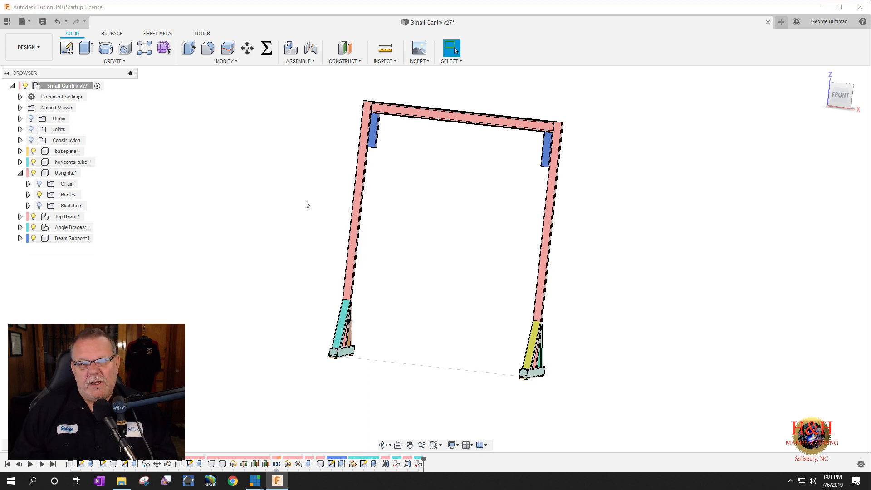
mouse_move(318, 71)
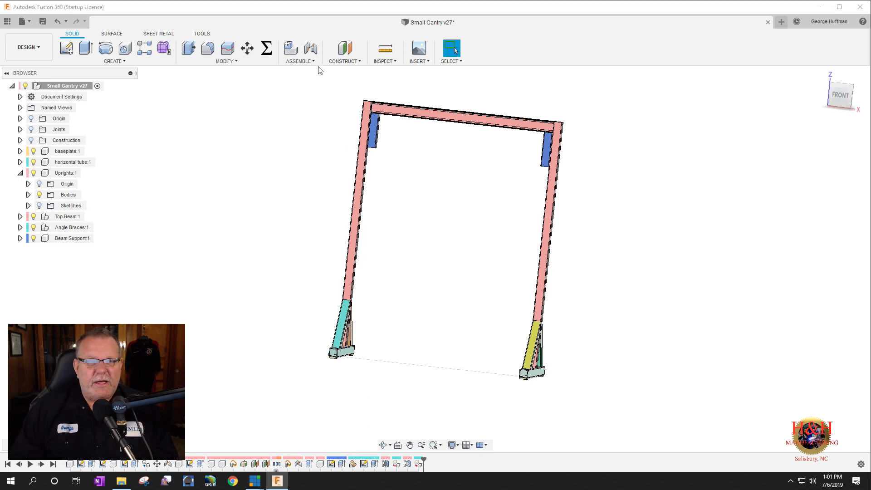
click(266, 47)
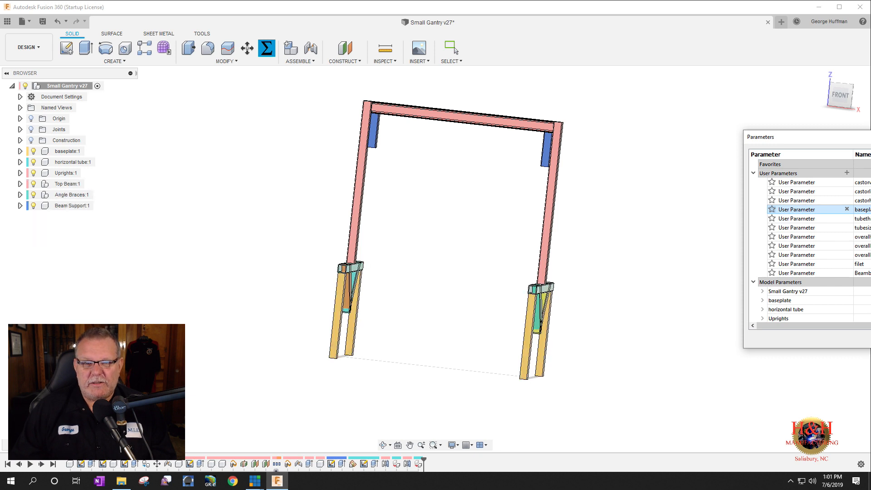
click(69, 194)
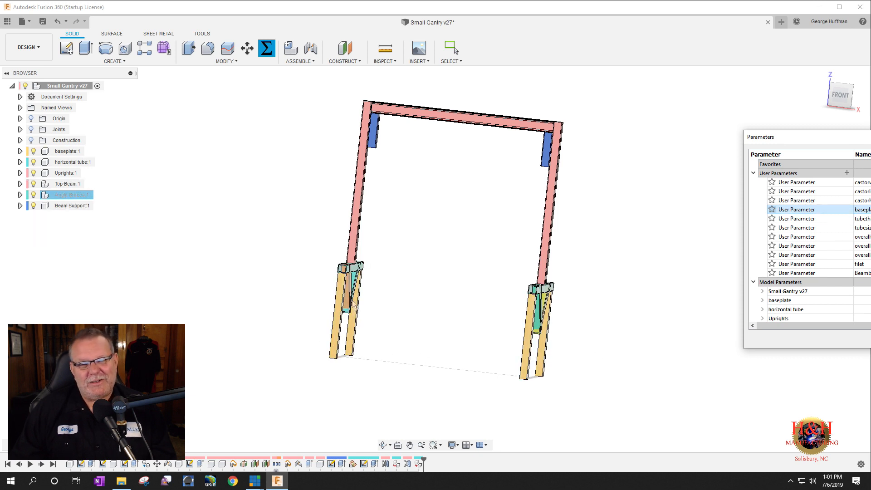
click(67, 193)
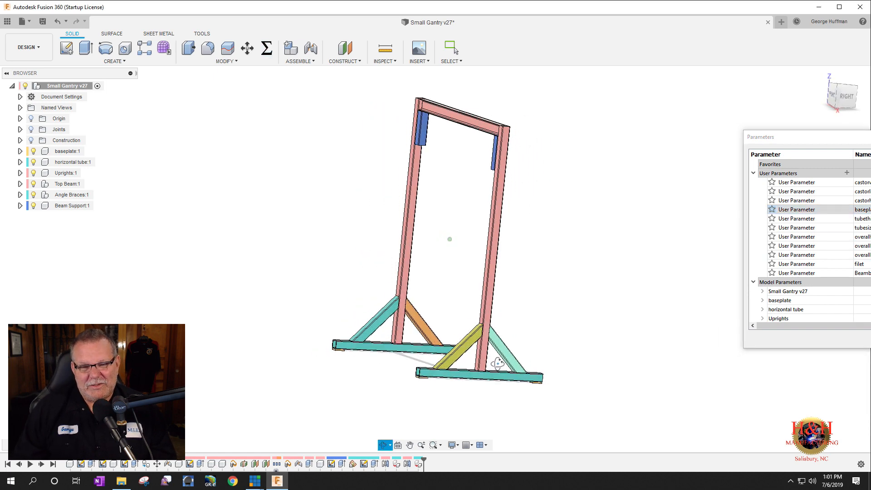
click(65, 173)
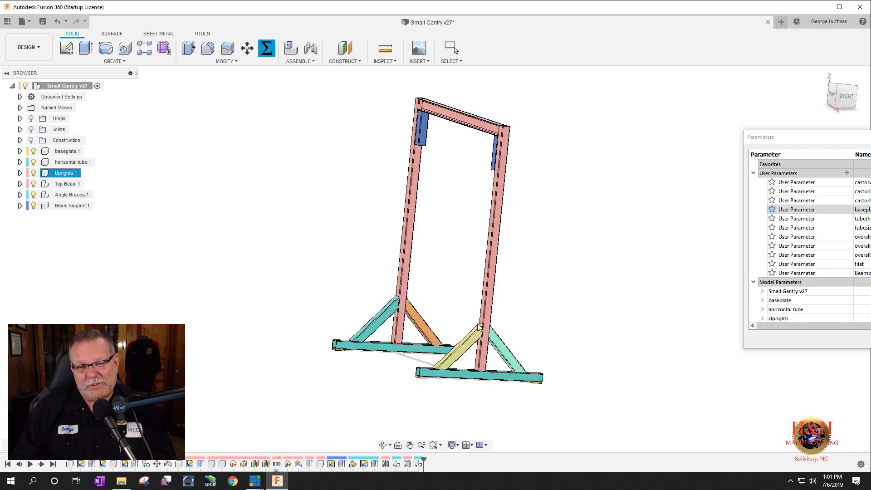
click(69, 161)
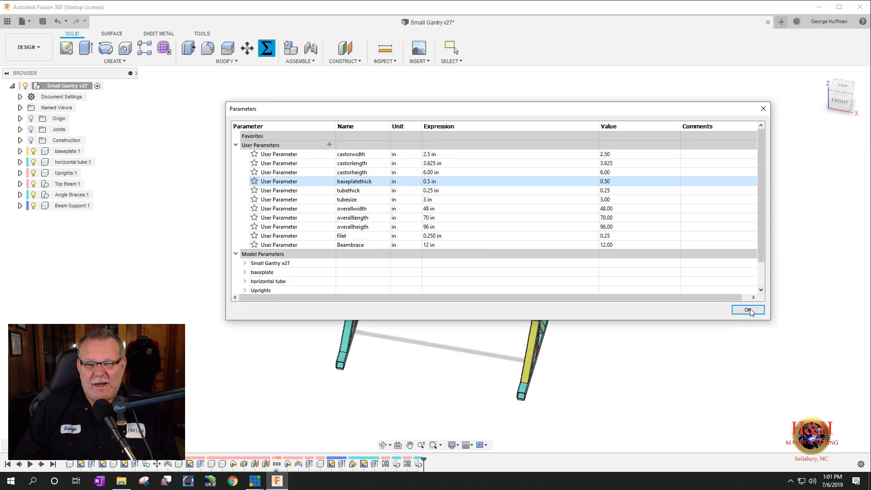
- Confirm the Parameters table and activate Top Beam, exposing its S4x7.7 beam body
click(747, 309)
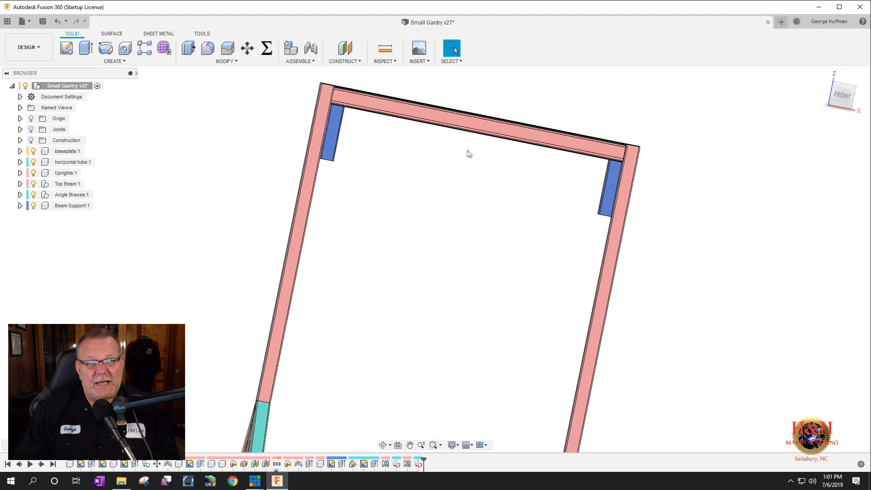
mouse_move(451, 132)
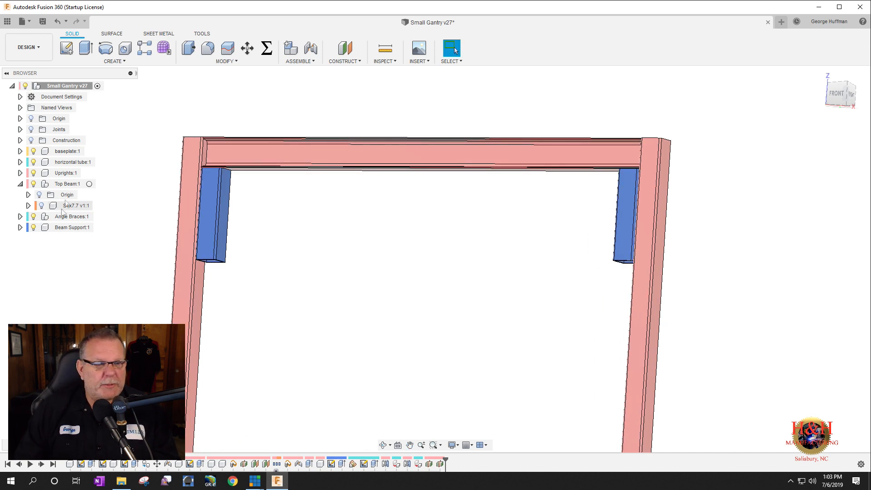
click(68, 183)
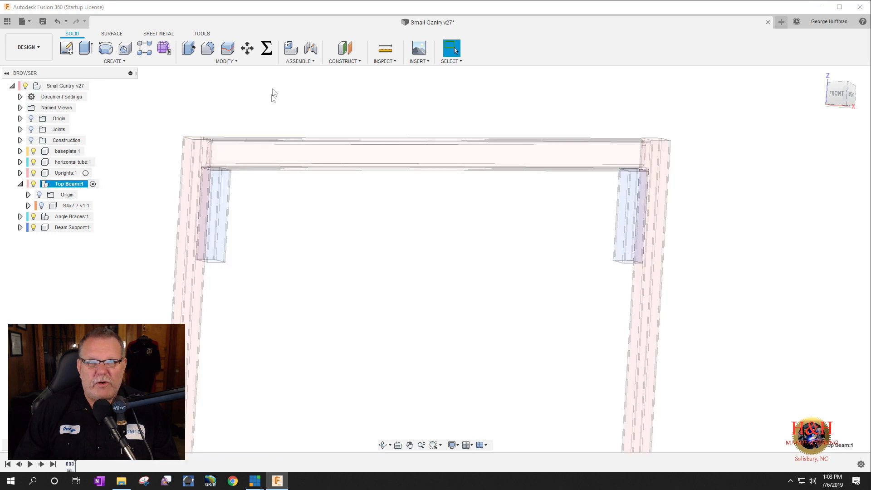
- Create a midplane construction plane between the top beam's two end faces
click(344, 48)
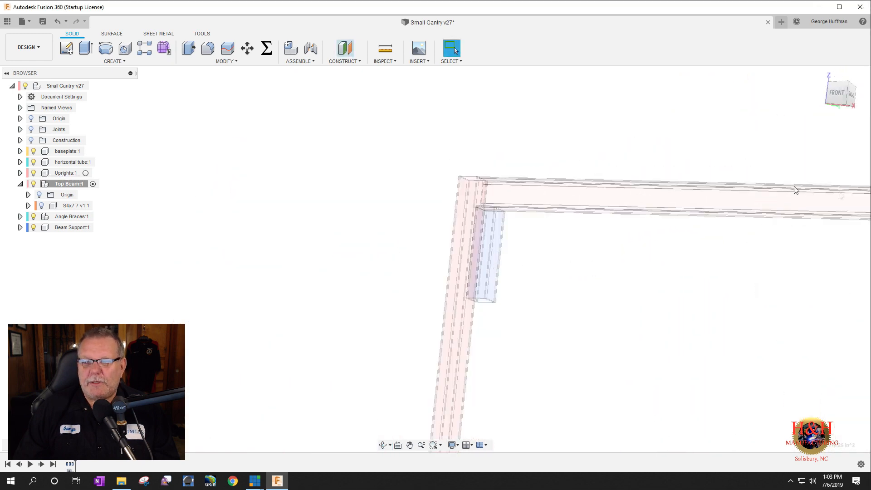
click(343, 51)
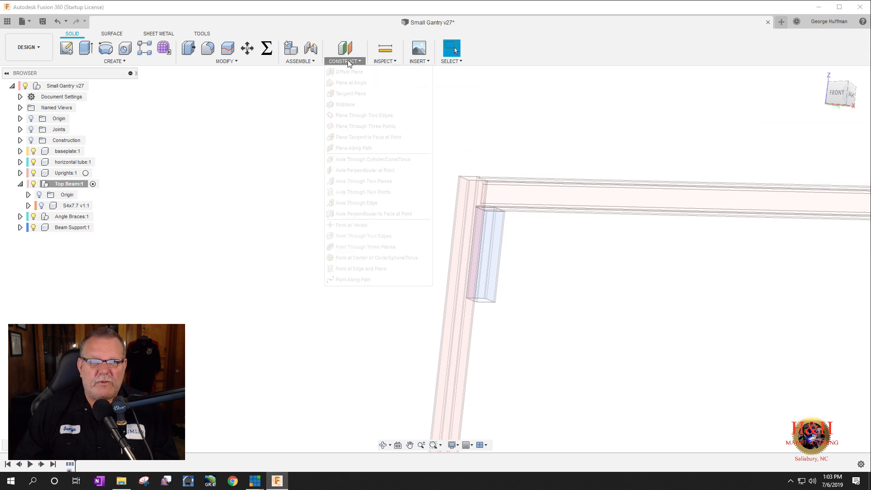
click(345, 104)
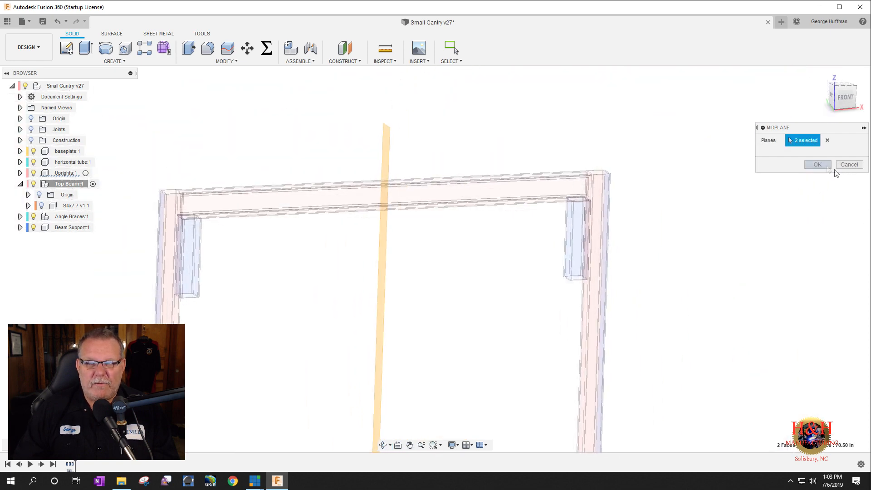
click(816, 164)
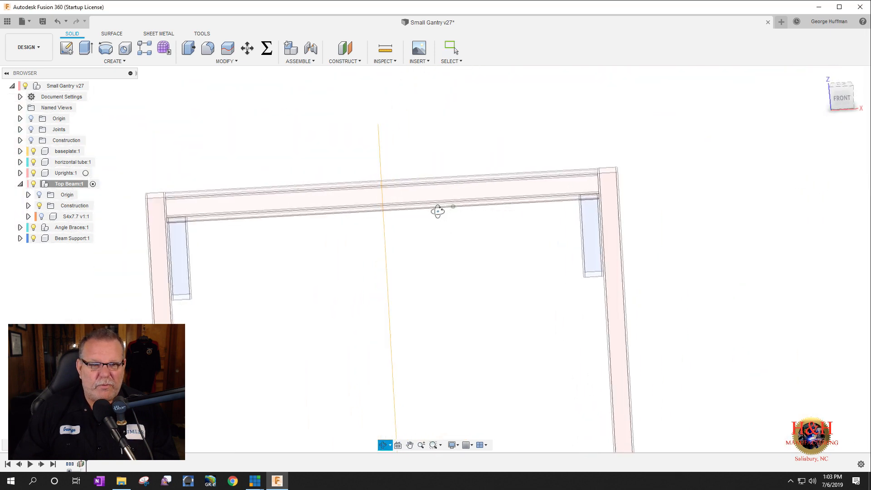
click(450, 48)
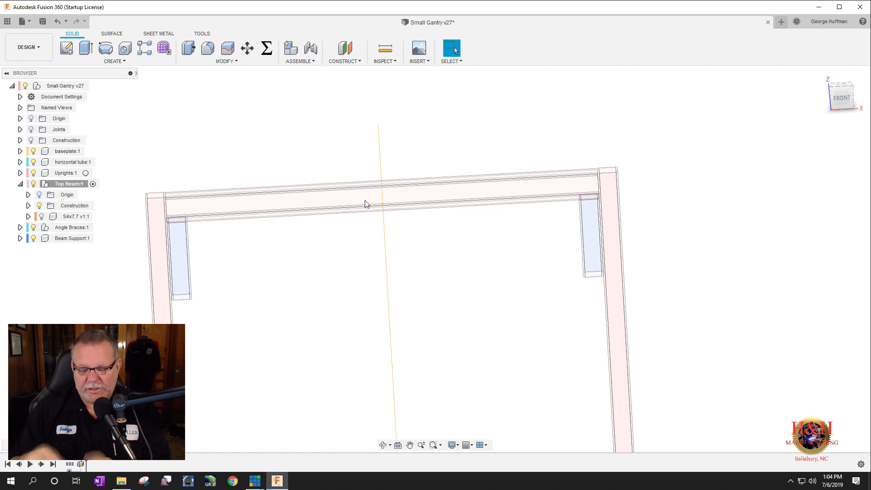
mouse_move(317, 50)
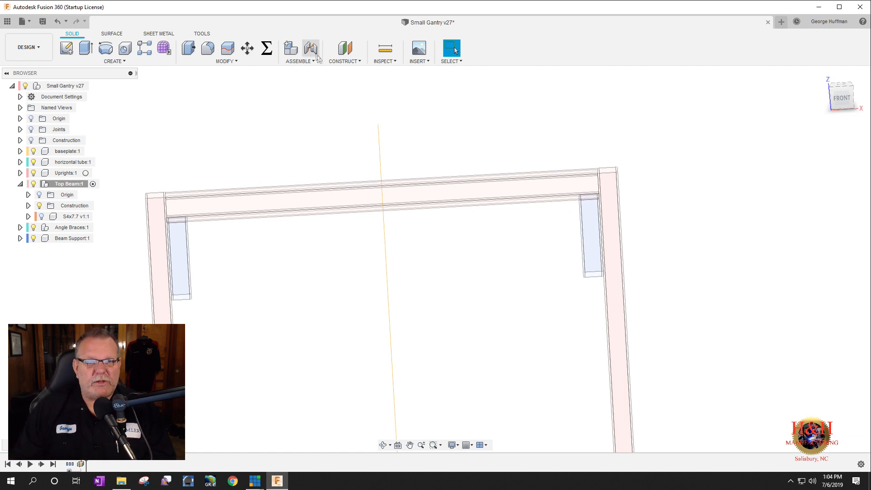
- Add two offset planes from the midplane at 4.00 in and -5.00 in
click(344, 51)
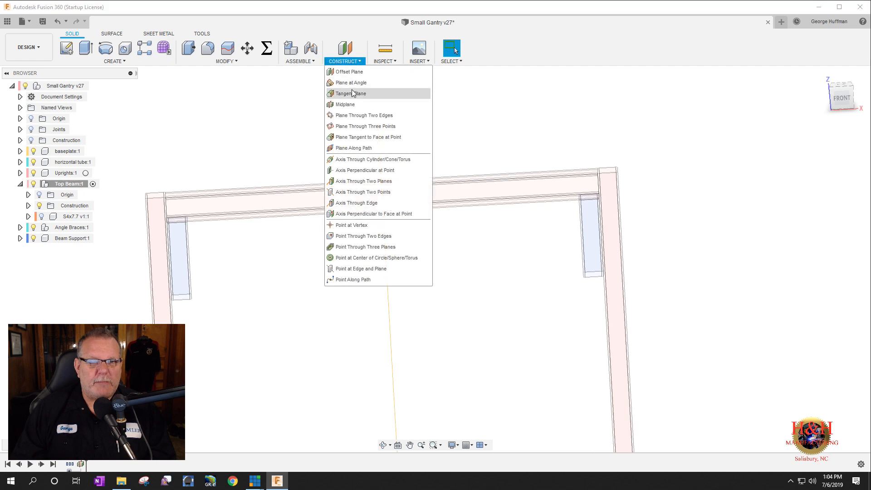
click(349, 71)
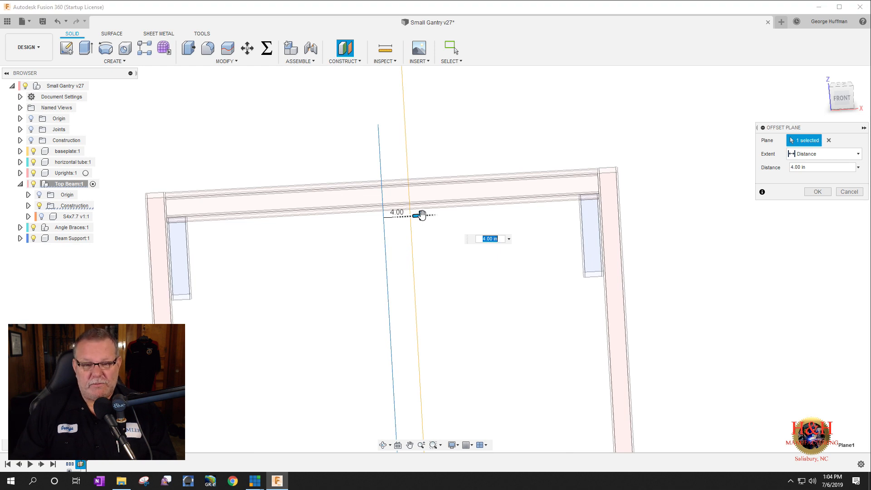
click(343, 52)
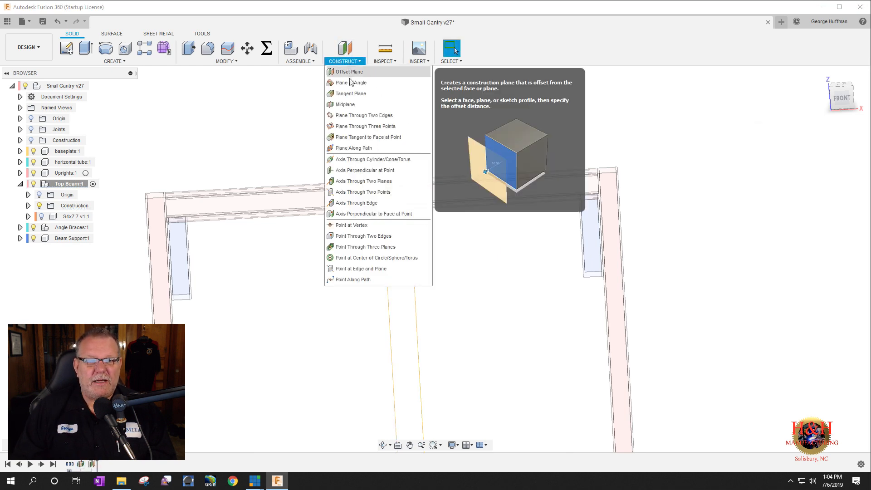
click(349, 71)
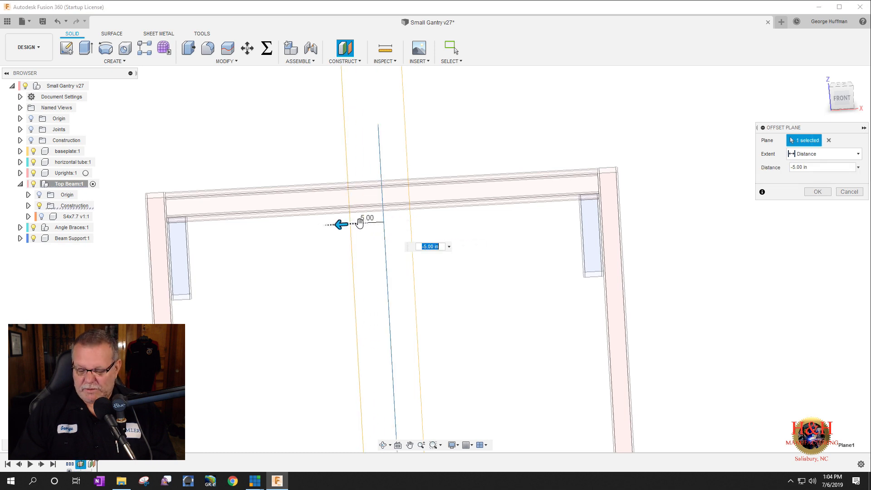
click(816, 191)
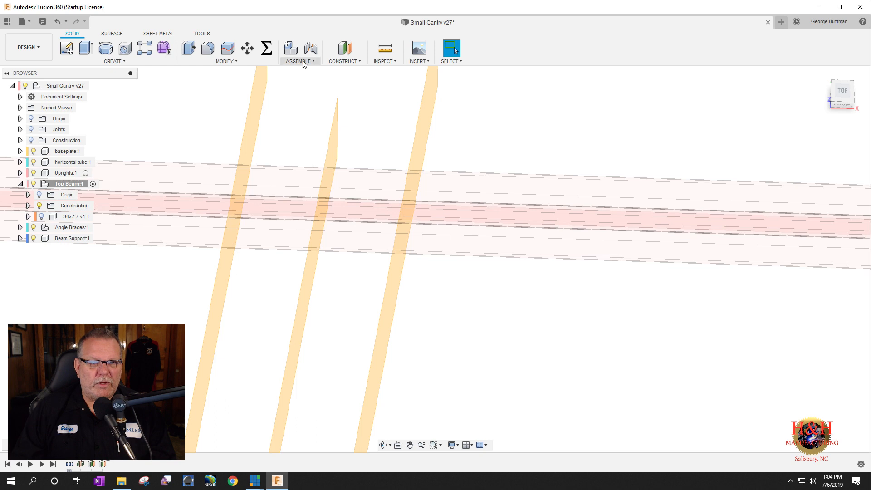
click(225, 50)
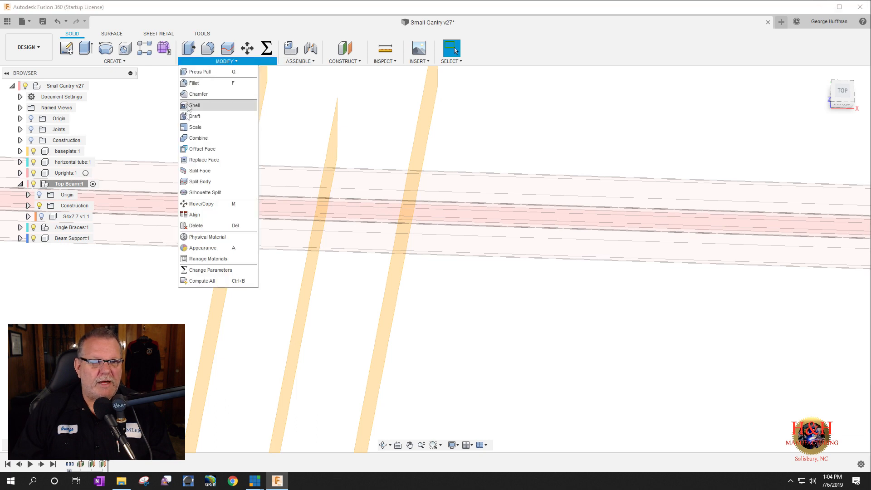
- Split the two flange faces using the two offset planes as splitting tools
click(199, 171)
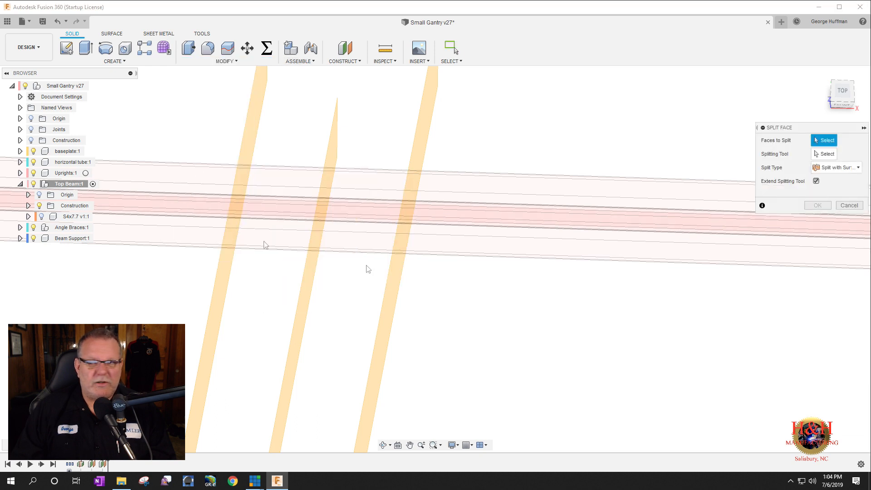
mouse_move(390, 227)
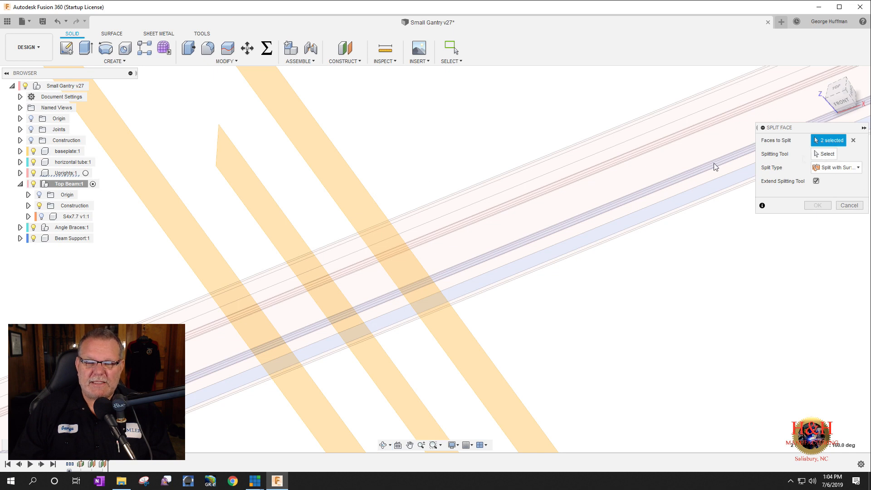
mouse_move(574, 153)
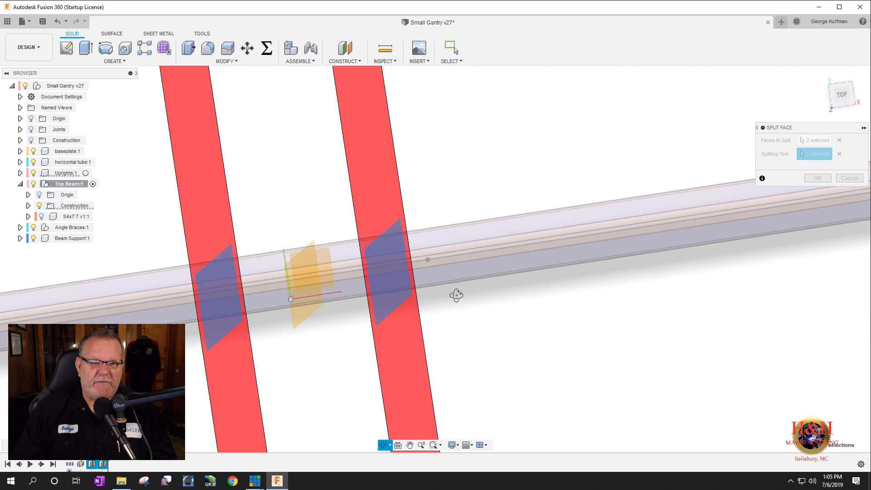
click(816, 178)
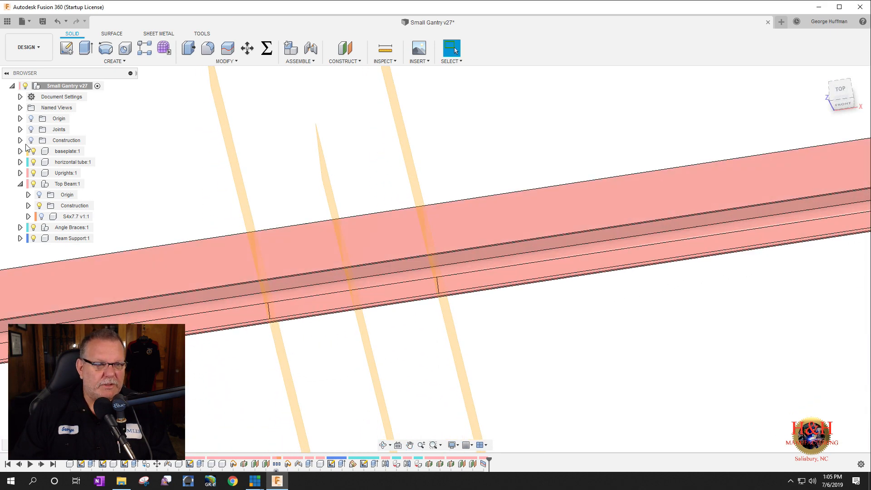
- Activate the root component and expand its Construction folder to reveal Plane1–Plane5
click(20, 141)
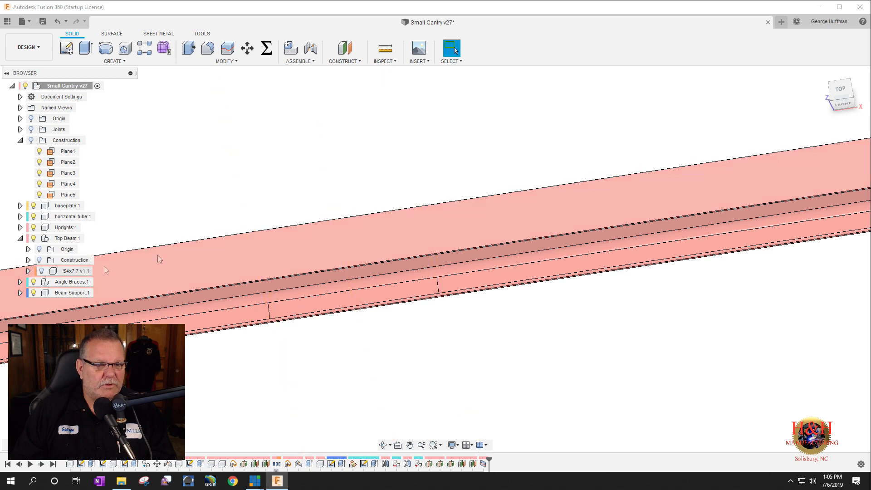
click(353, 285)
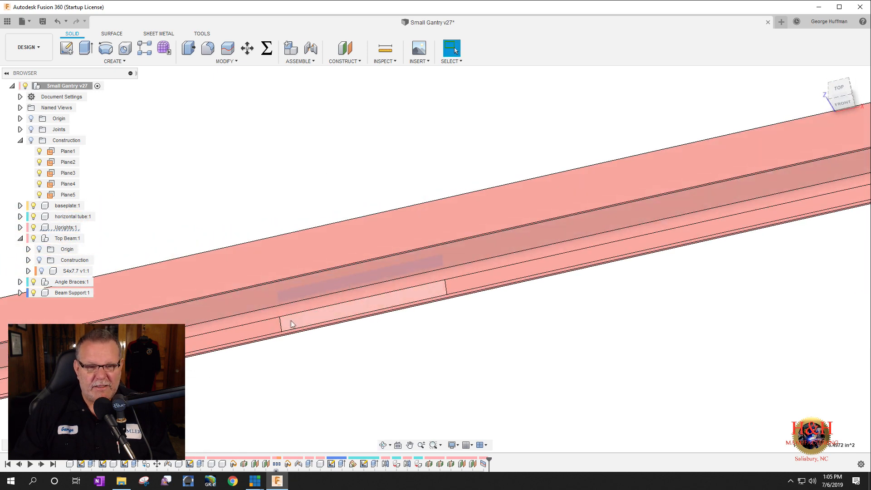
mouse_move(429, 291)
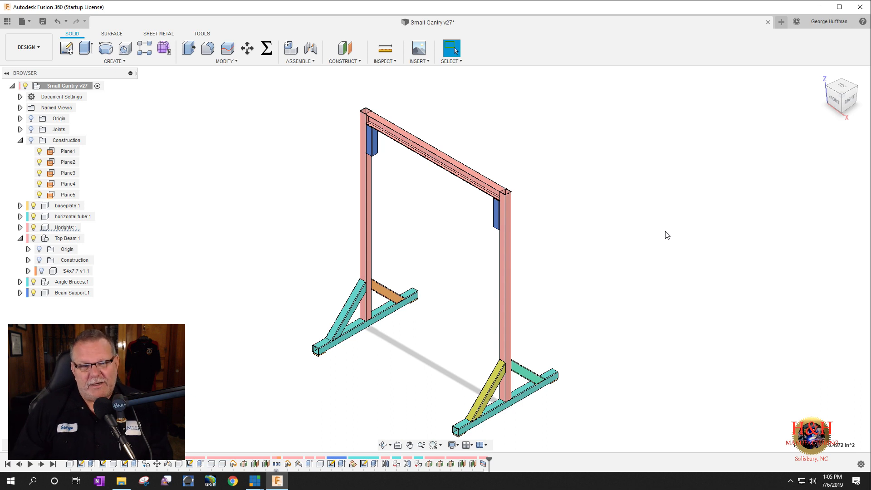
mouse_move(623, 234)
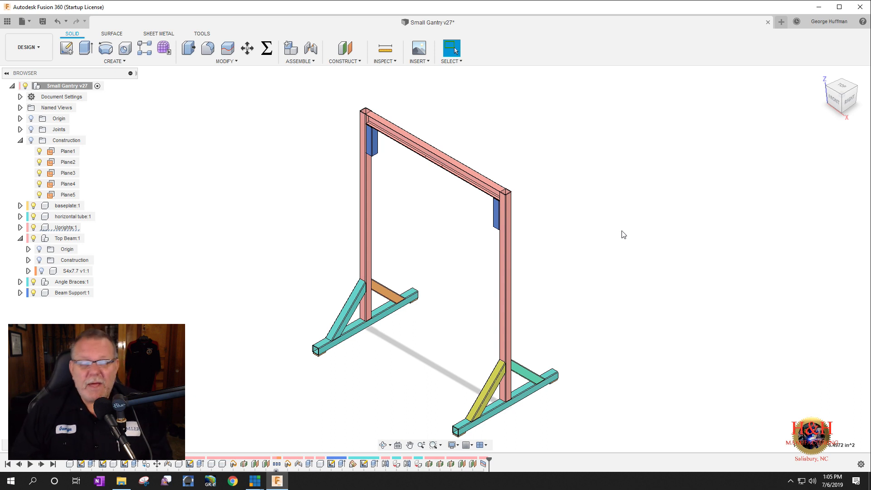